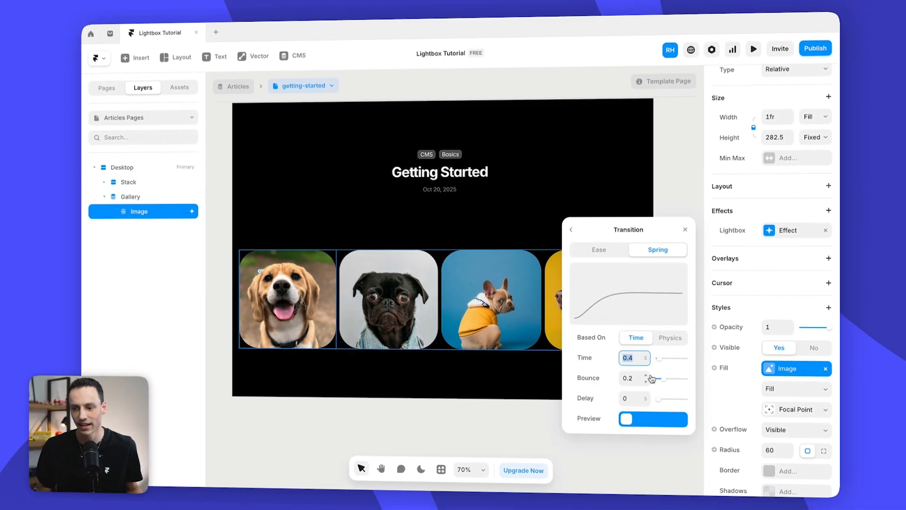
# Step: Close the spring Transition popover, leaving the gallery image with no effect
pyautogui.click(686, 229)
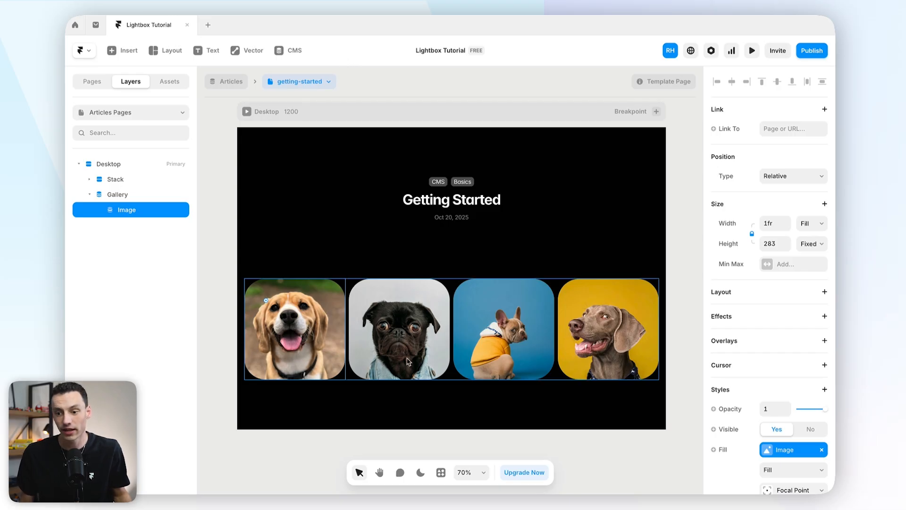
pyautogui.click(286, 50)
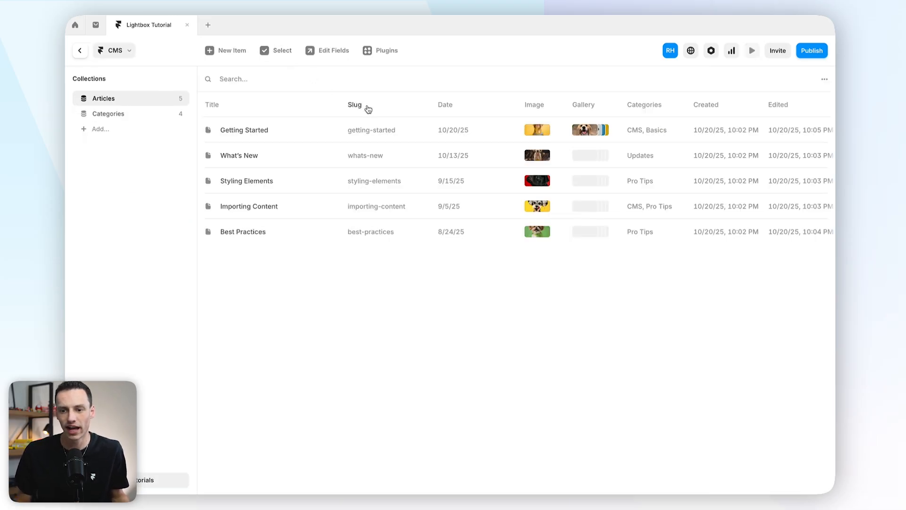
pyautogui.click(243, 130)
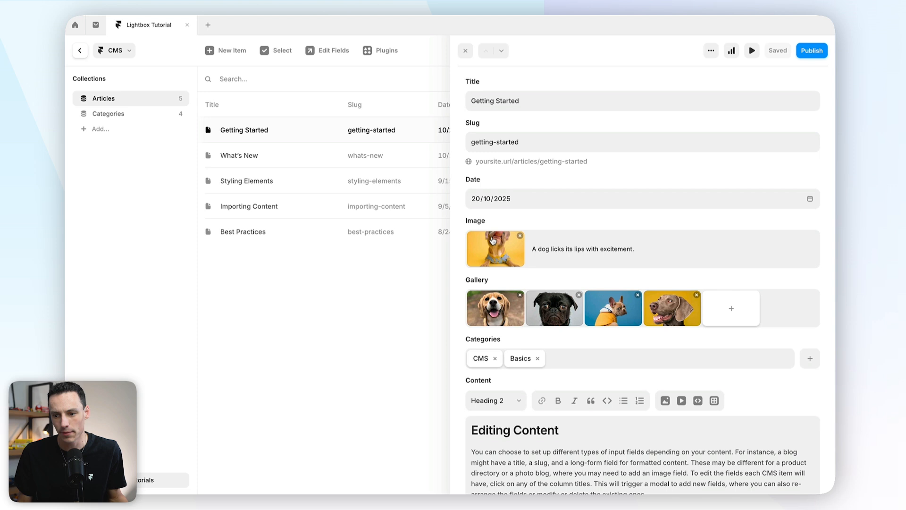
pyautogui.moveTo(95, 68)
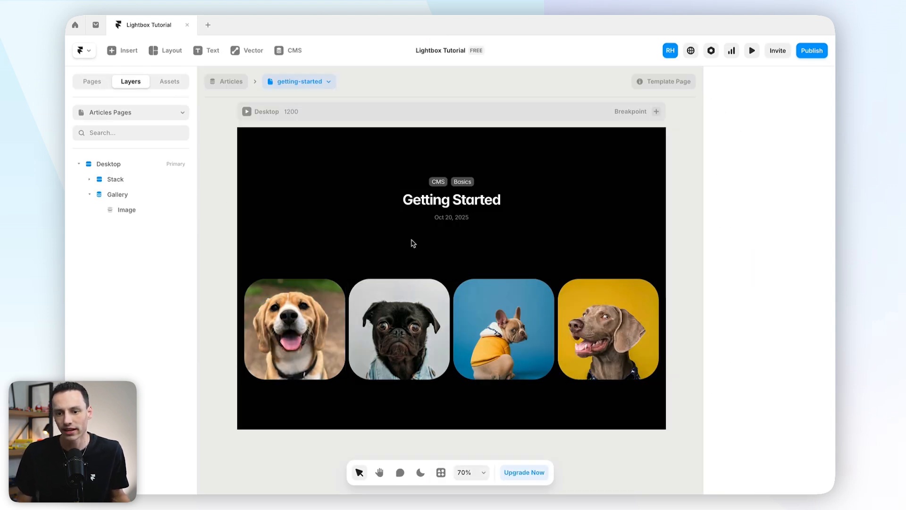
# Step: Select the Gallery's Image layer and bring up the add-effect menu
pyautogui.click(292, 314)
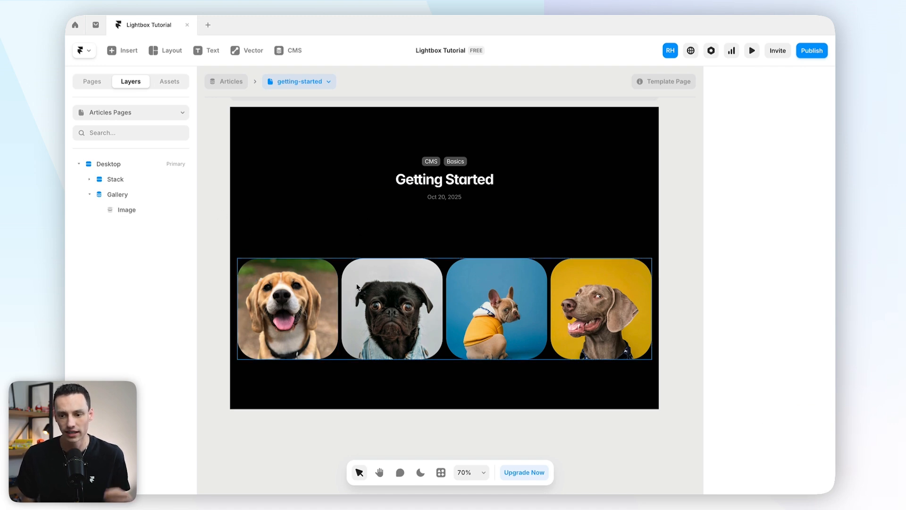
pyautogui.click(287, 308)
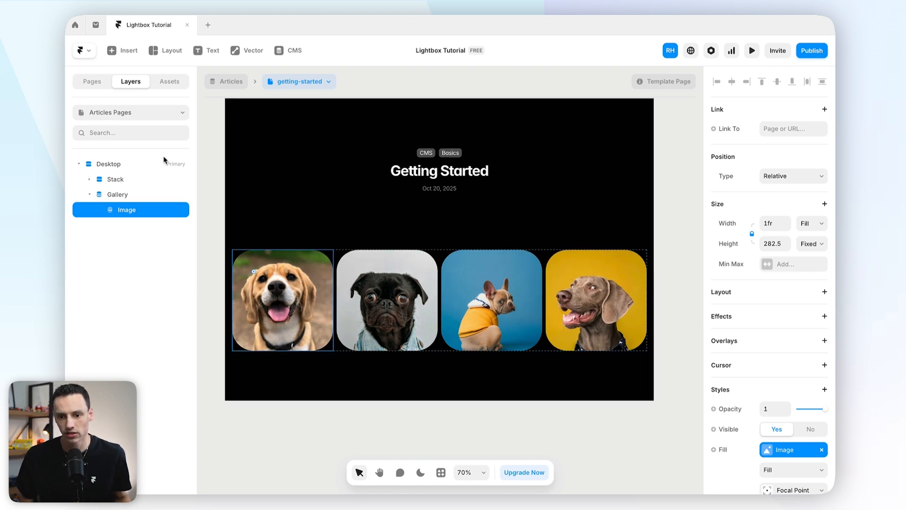
pyautogui.scroll(-3)
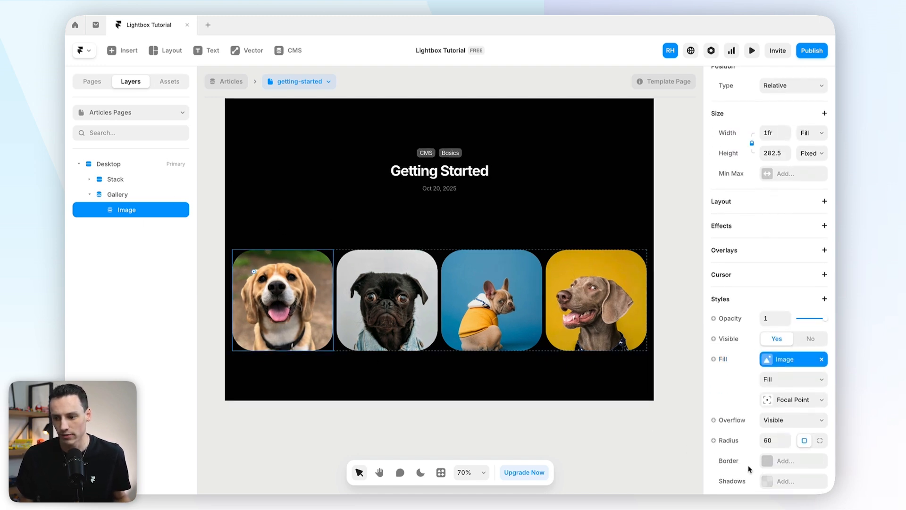
pyautogui.scroll(-3)
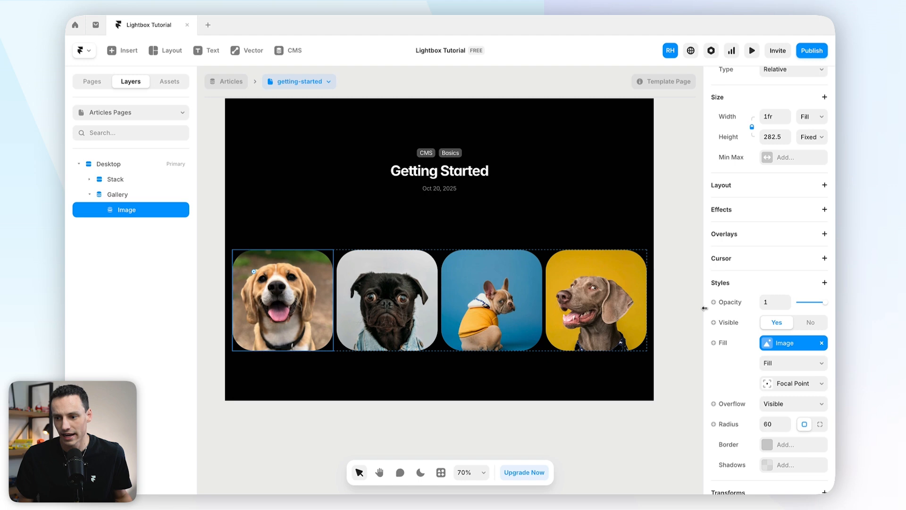
pyautogui.click(825, 210)
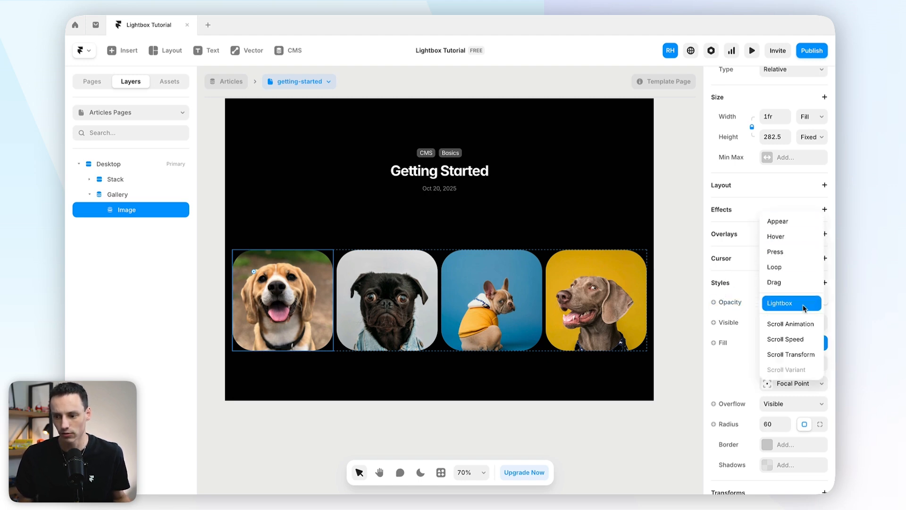
# Step: Add a Lightbox effect to the image, try a reddish backdrop, and return it to black 000000
pyautogui.click(791, 303)
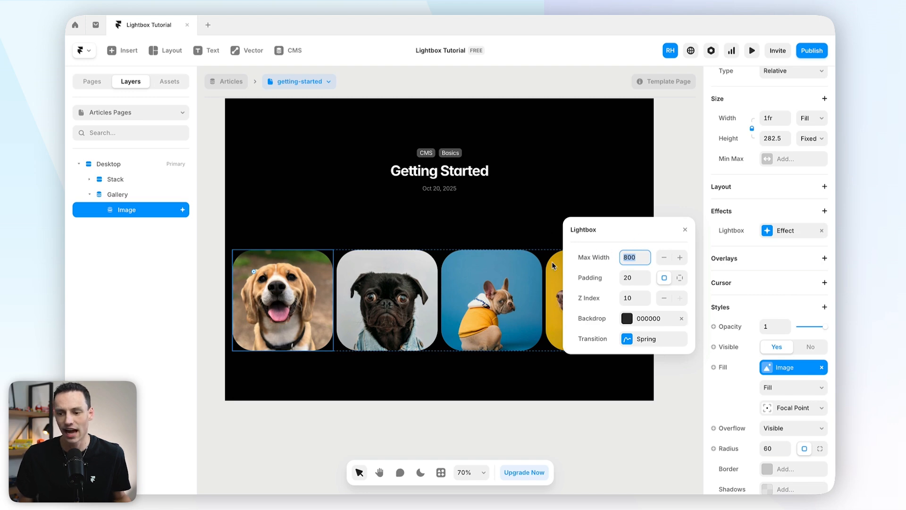
pyautogui.moveTo(591, 289)
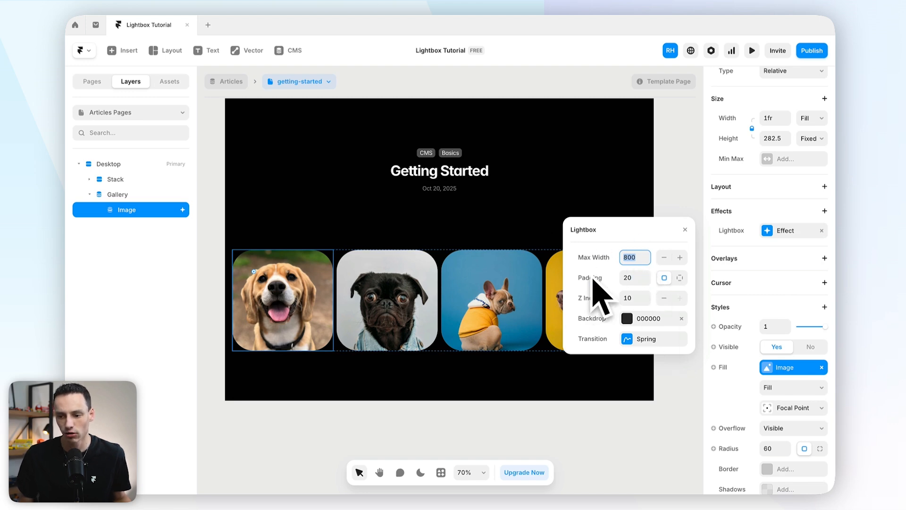
pyautogui.moveTo(579, 292)
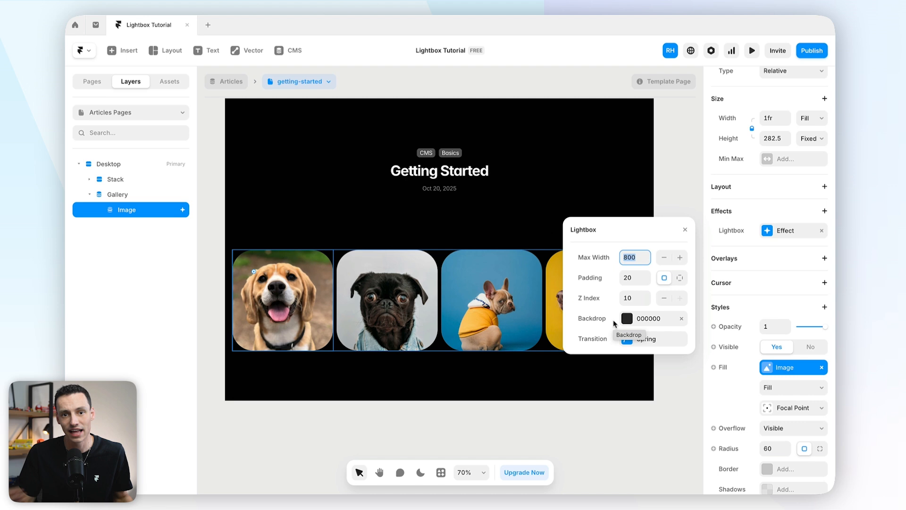
pyautogui.click(626, 318)
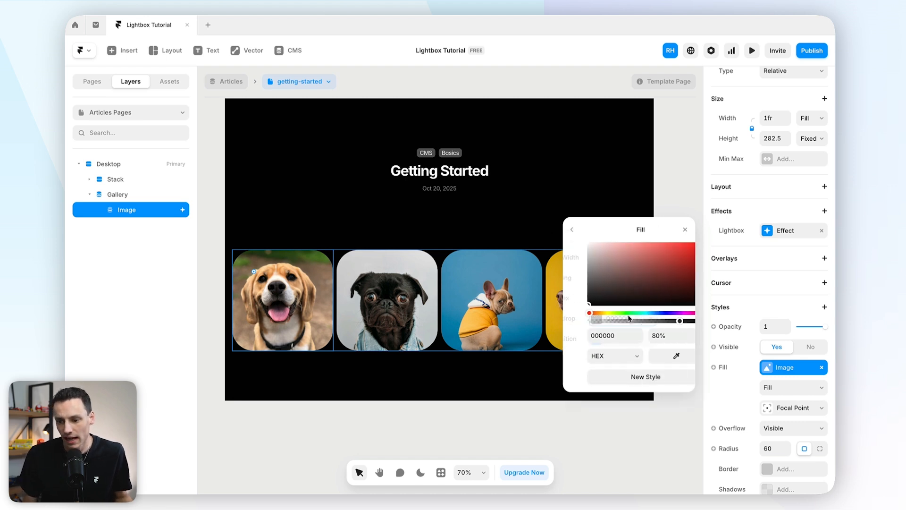
pyautogui.click(616, 289)
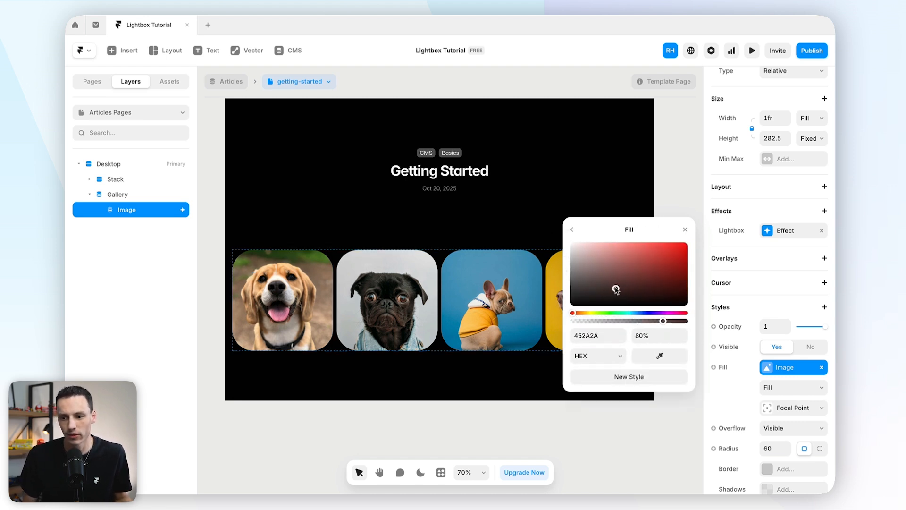
pyautogui.moveTo(616, 289); pyautogui.dragTo(579, 289)
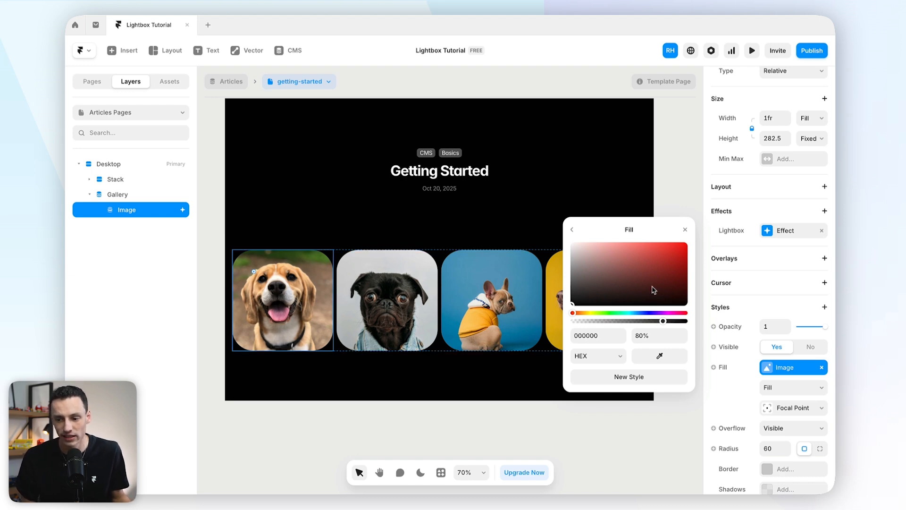
pyautogui.click(572, 229)
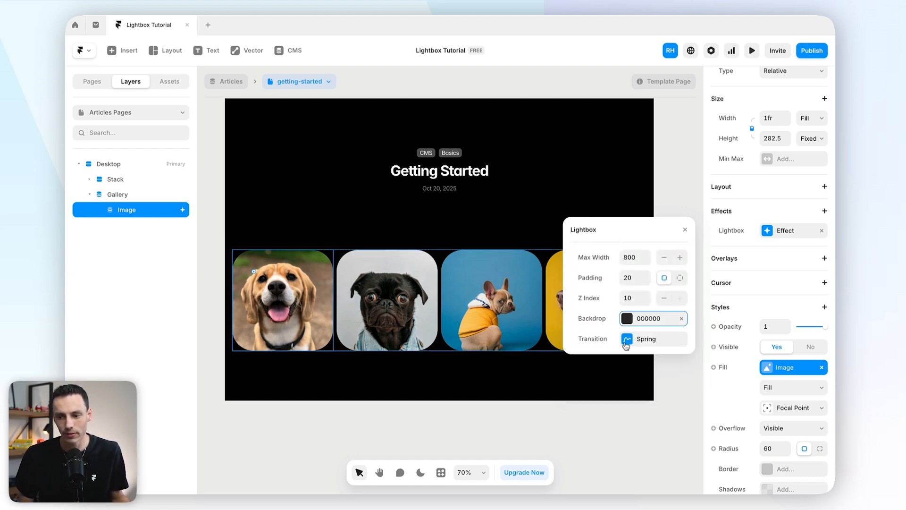
# Step: Make the lightbox spring physics-based (stiffness 200, damping 30, mass 1) and preview it twice
pyautogui.click(653, 339)
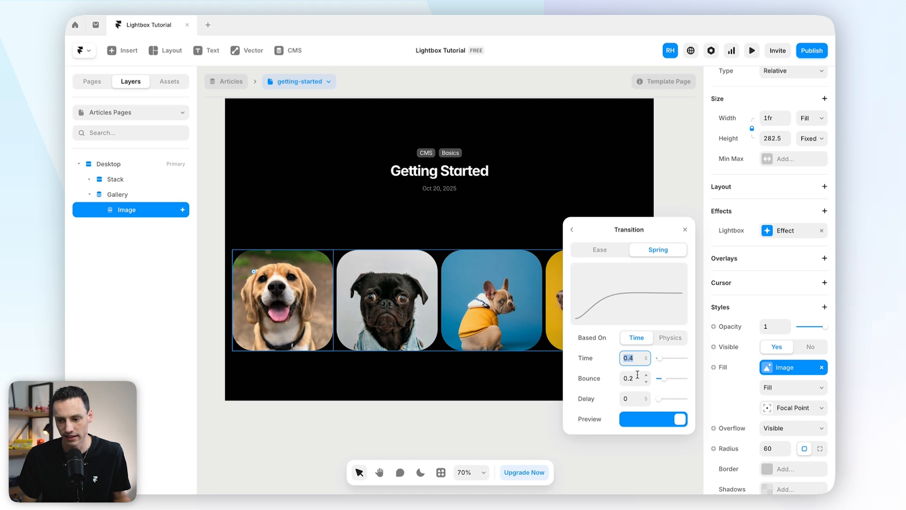
pyautogui.click(670, 337)
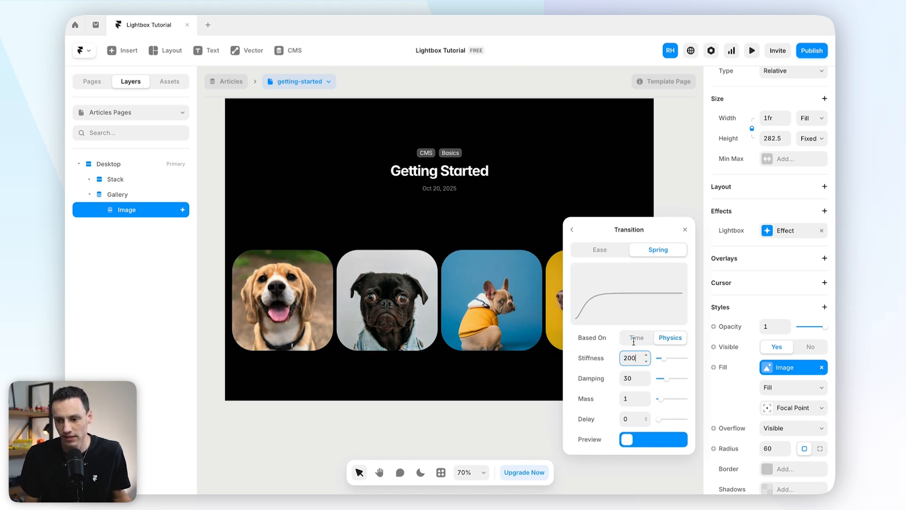
pyautogui.click(653, 439)
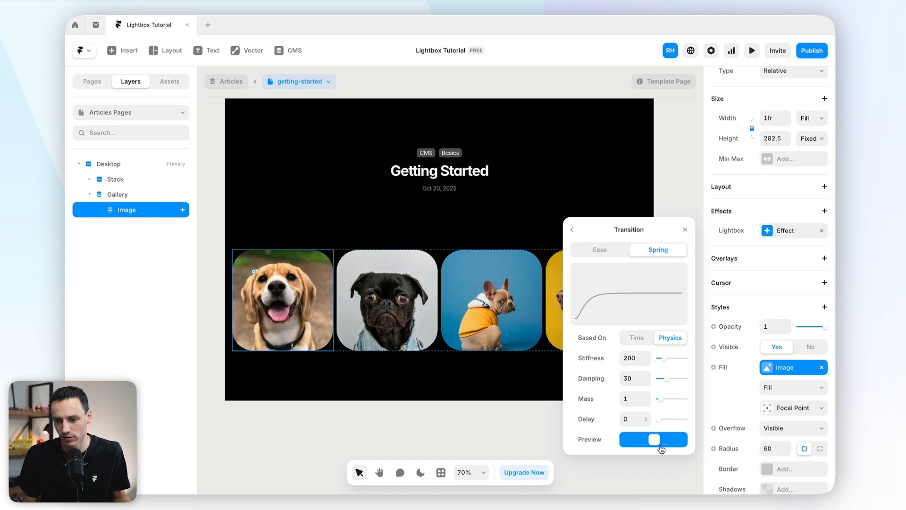
pyautogui.click(653, 439)
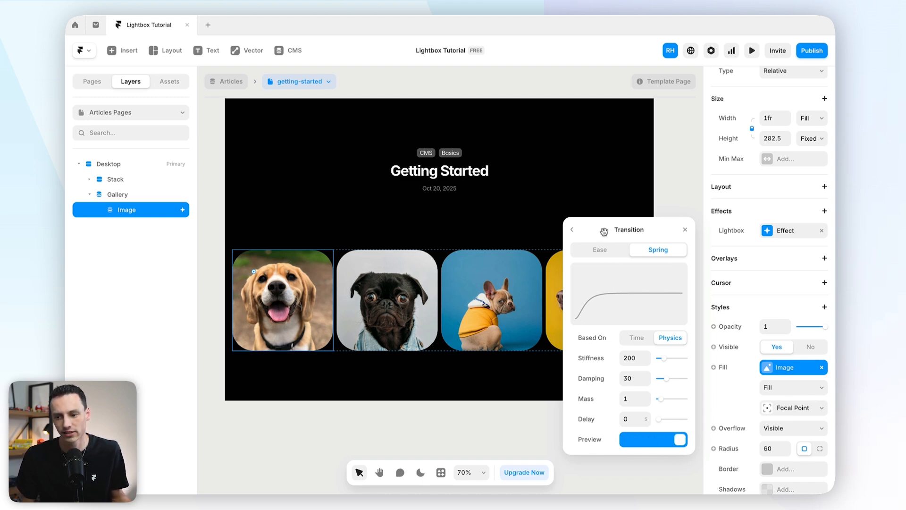
pyautogui.click(572, 229)
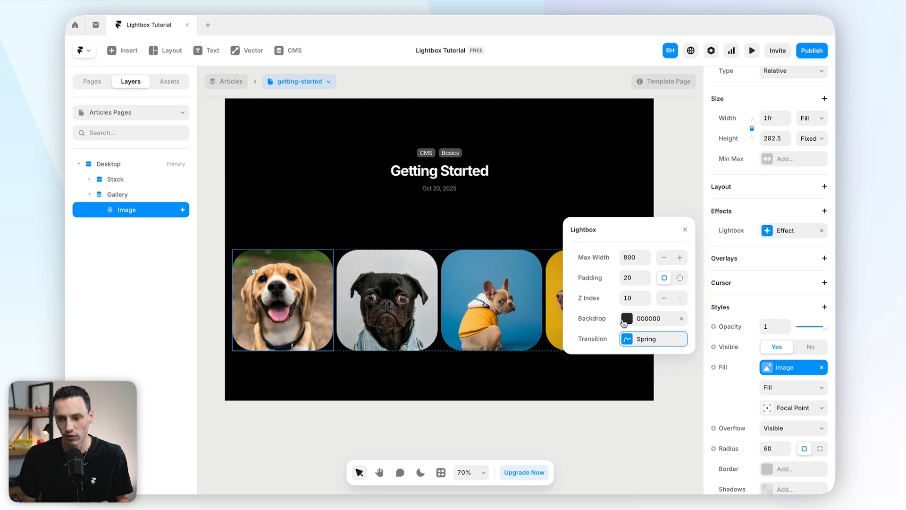
pyautogui.moveTo(630, 159)
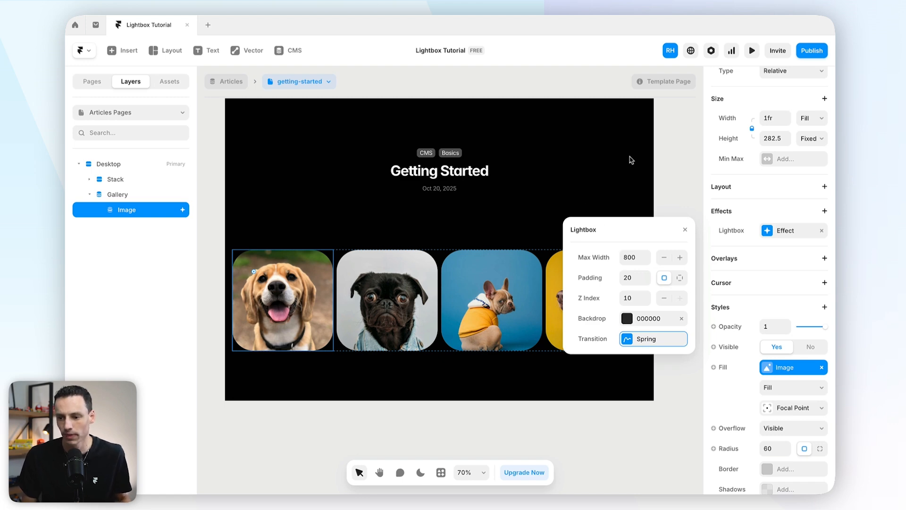
pyautogui.click(753, 50)
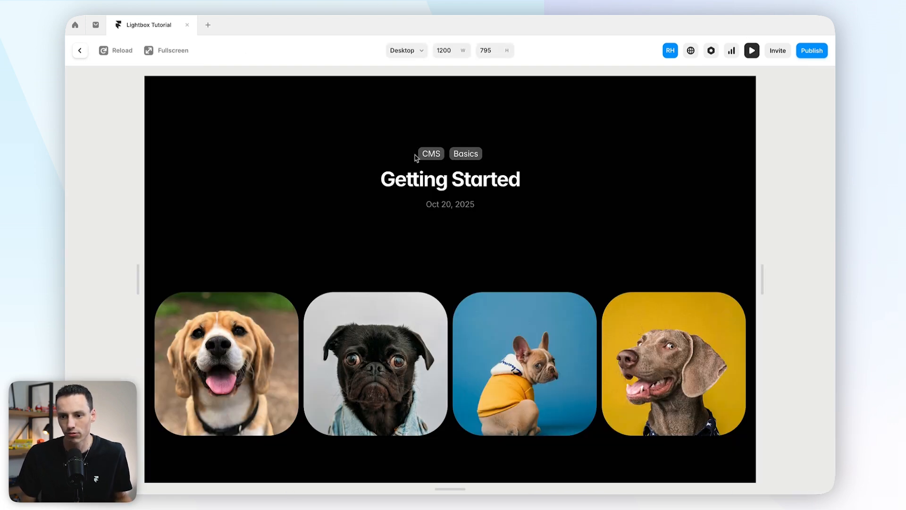
pyautogui.moveTo(237, 344)
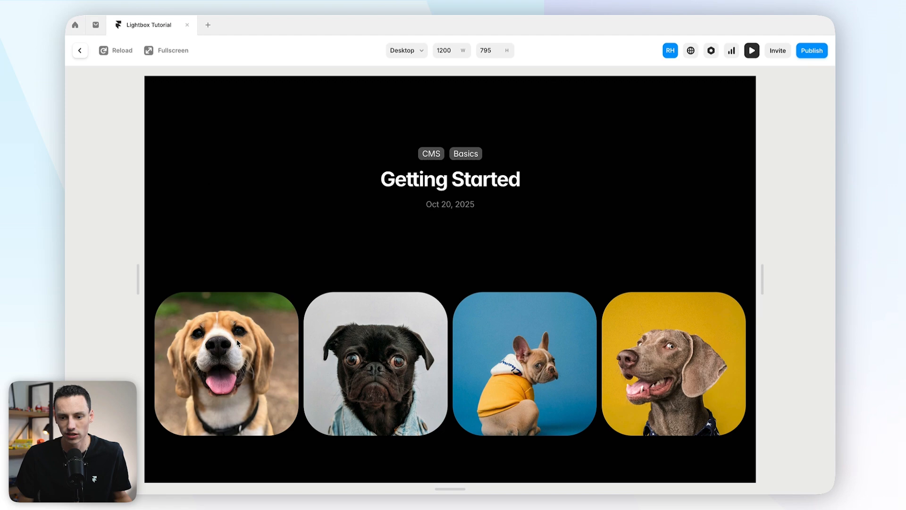
pyautogui.click(225, 363)
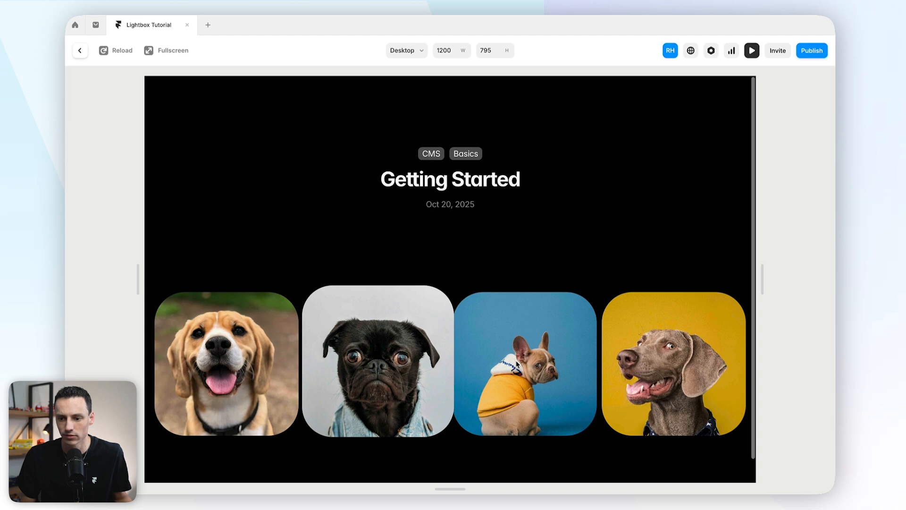
pyautogui.click(528, 366)
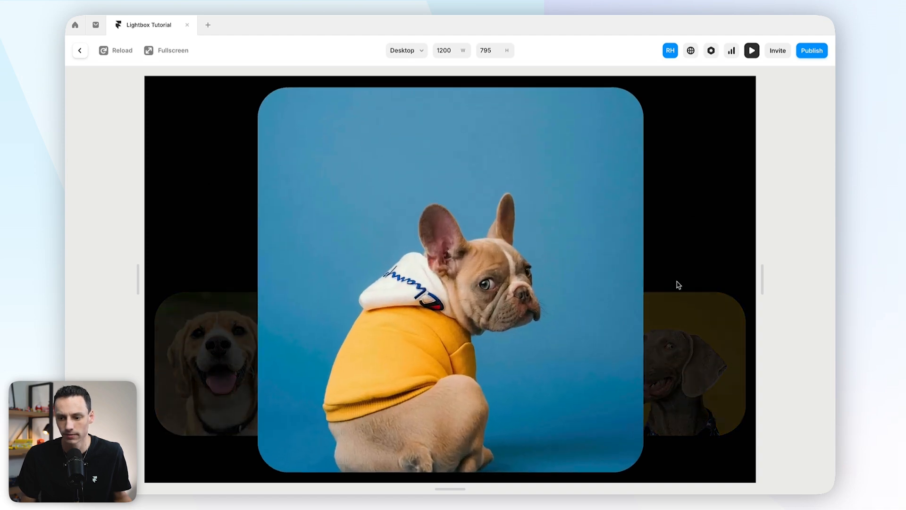
pyautogui.click(79, 50)
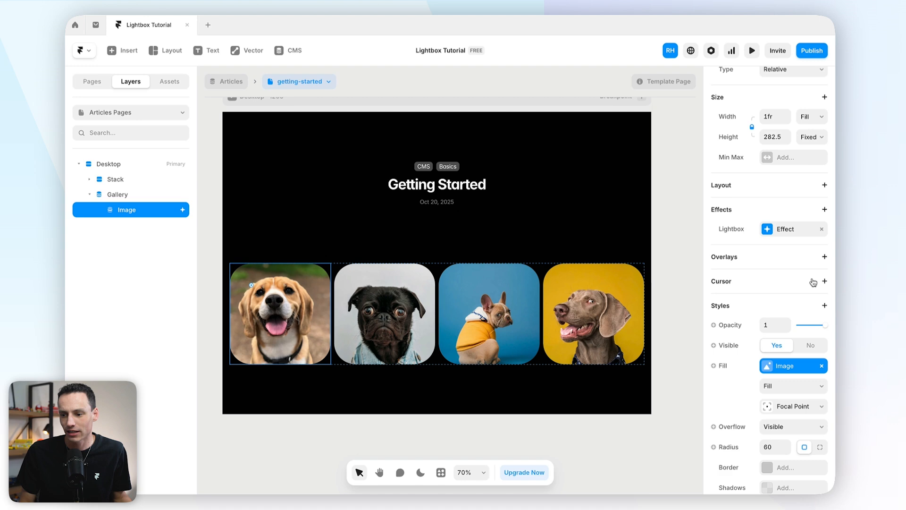
# Step: Give the gallery image a Web Cursor set to the Pointer hand
pyautogui.click(825, 282)
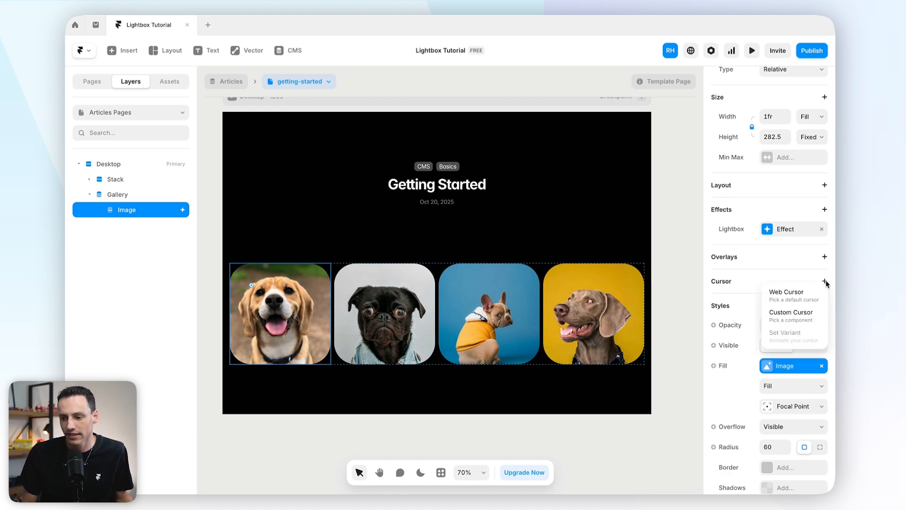
pyautogui.click(787, 292)
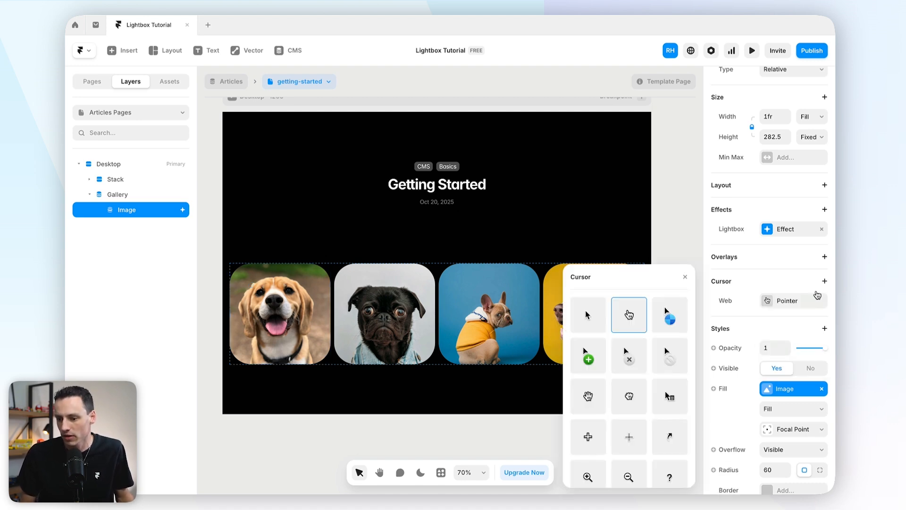
pyautogui.click(280, 315)
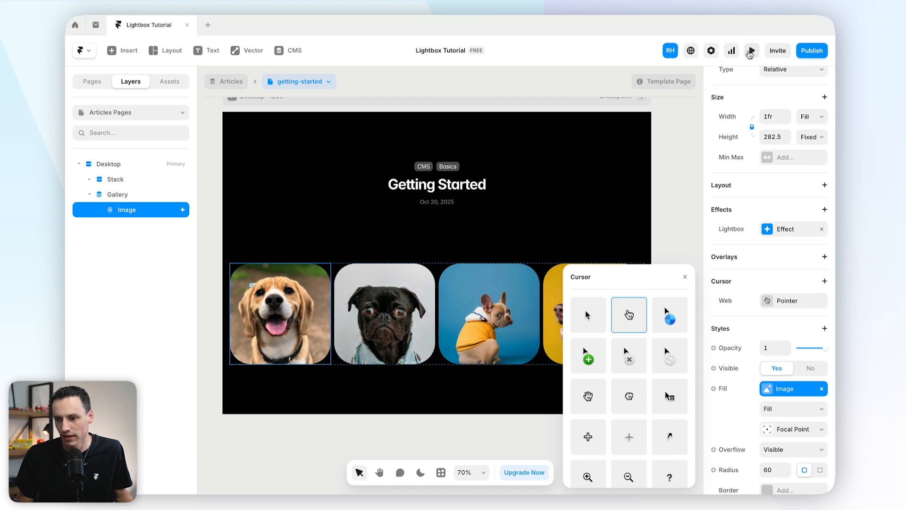
# Step: Preview the article page, test the beagle image lightbox, and return to editing
pyautogui.click(752, 50)
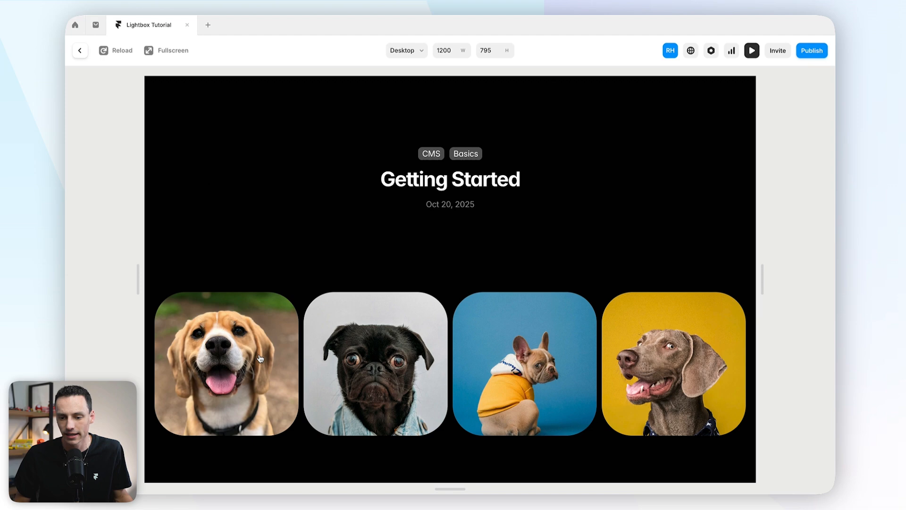
pyautogui.click(225, 363)
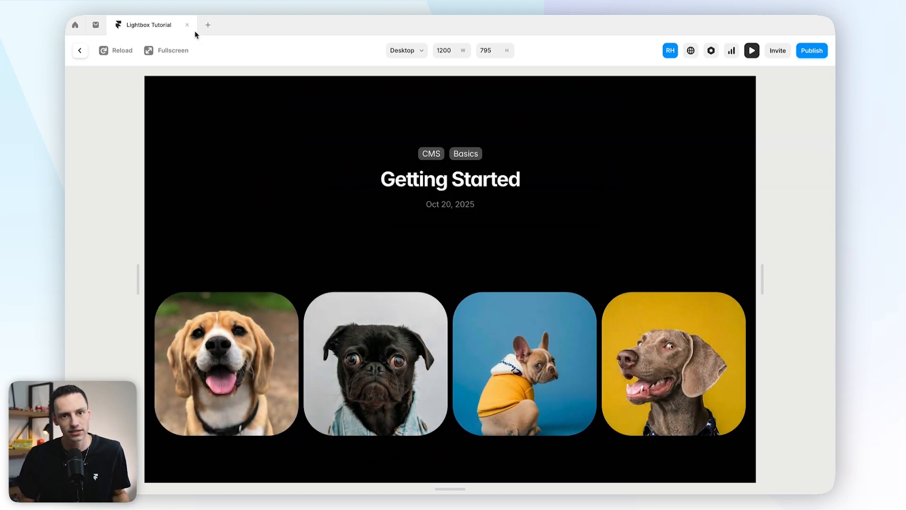
pyautogui.click(80, 50)
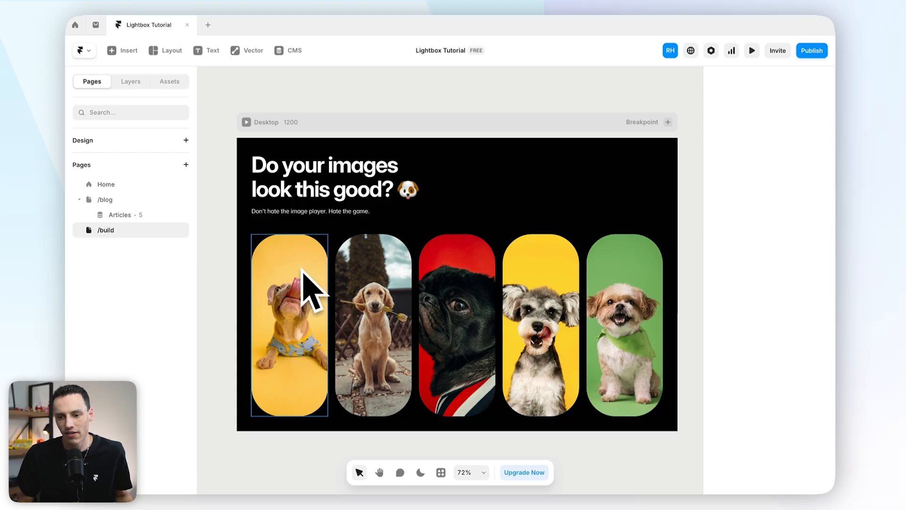
# Step: Select the build page's article image and Articles list and check the CMS Articles collection behind it
pyautogui.click(289, 323)
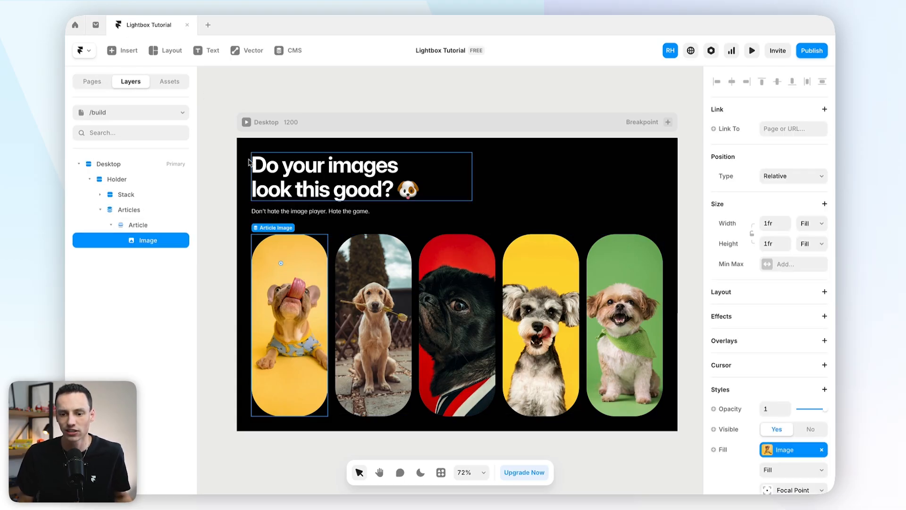
pyautogui.click(129, 210)
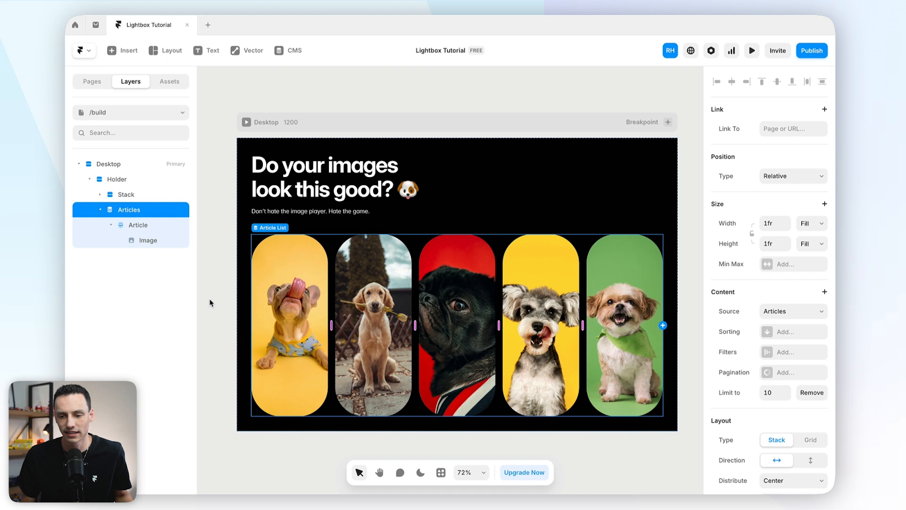
pyautogui.click(138, 224)
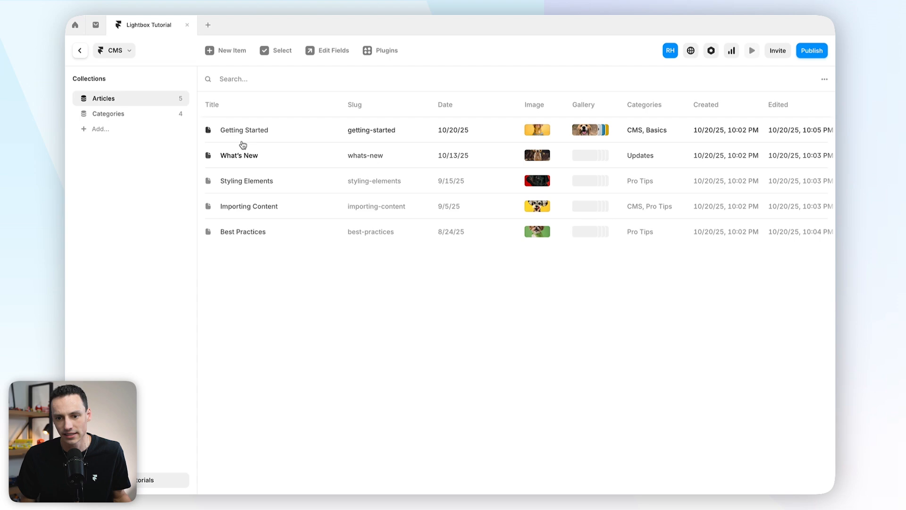
pyautogui.click(246, 180)
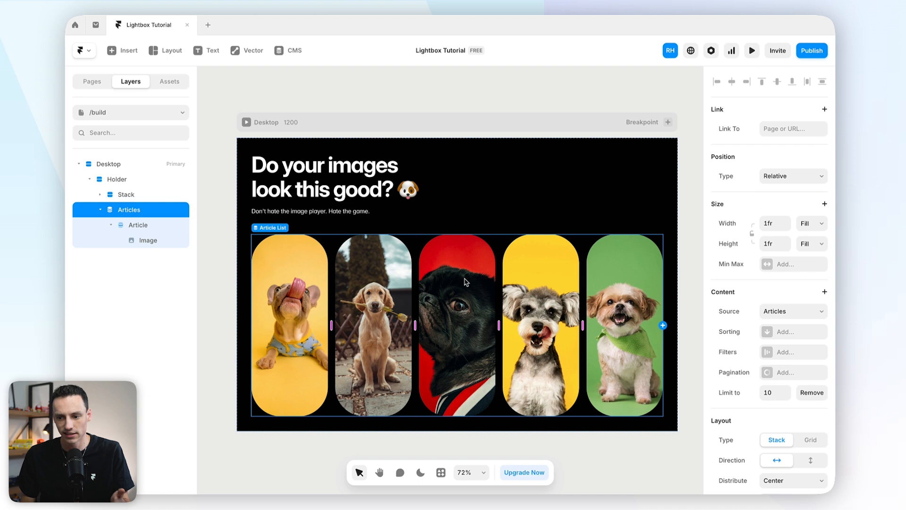
# Step: Reselect the article image and look through the Effects menu without adding one
pyautogui.click(294, 311)
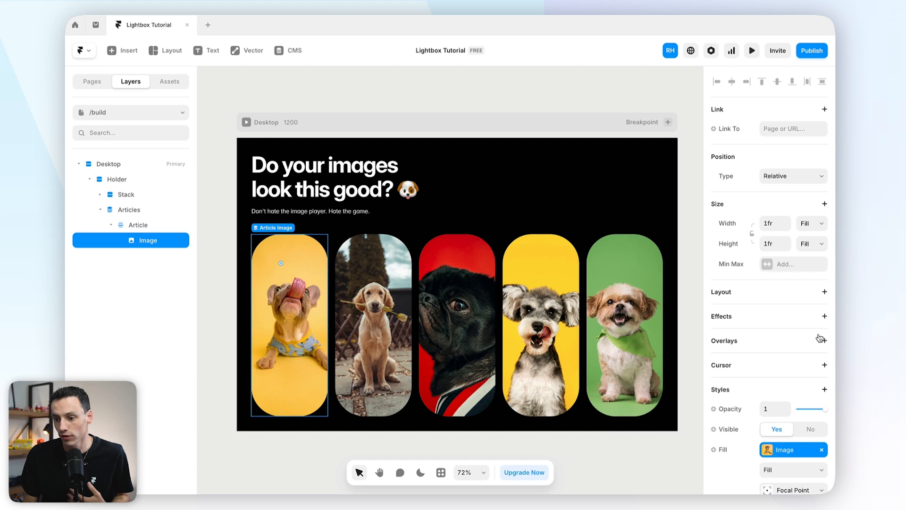
pyautogui.click(825, 316)
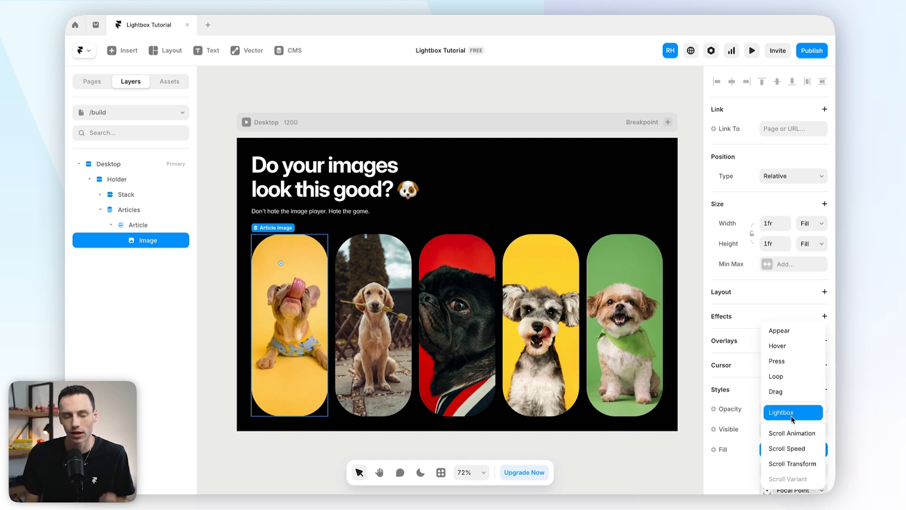
pyautogui.click(793, 412)
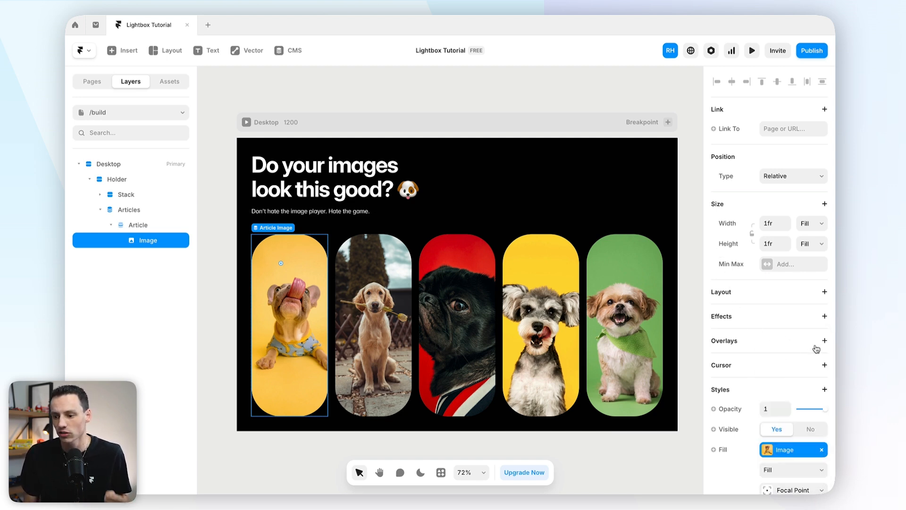
pyautogui.moveTo(753, 321)
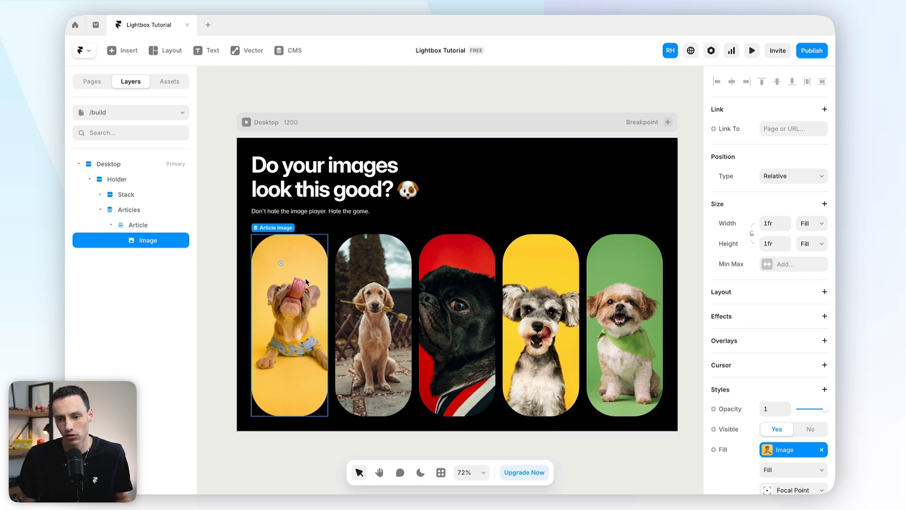
# Step: Create a component from the Article Image, named under Lightbox/
pyautogui.rightClick(306, 282)
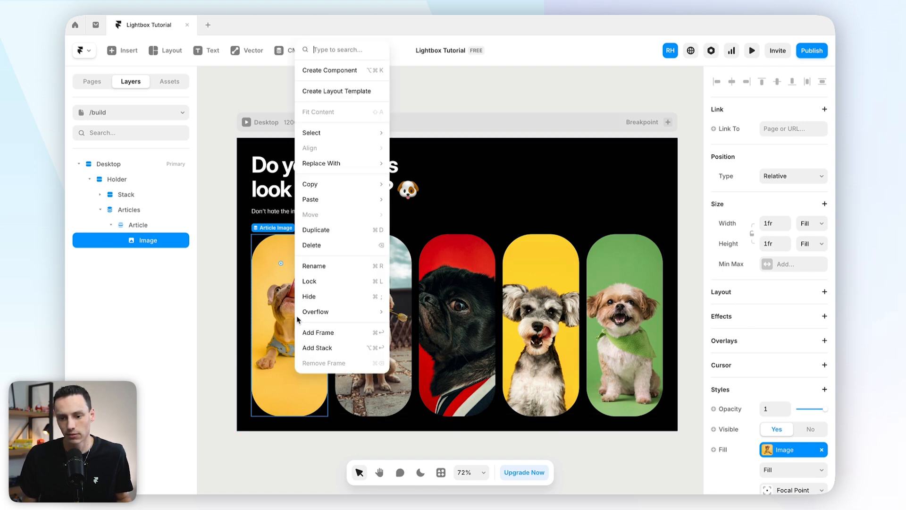
pyautogui.moveTo(325, 76)
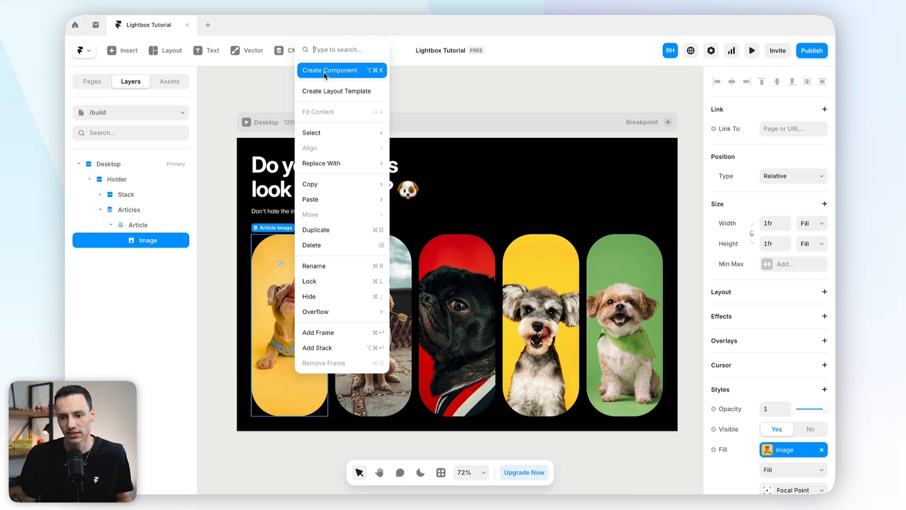
pyautogui.click(330, 69)
pyautogui.write('Lightbox/Imag')
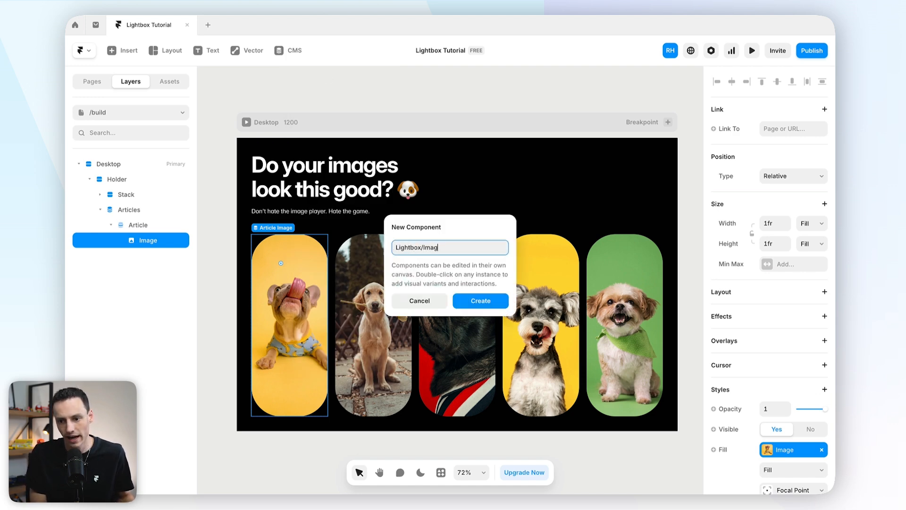
pyautogui.click(480, 301)
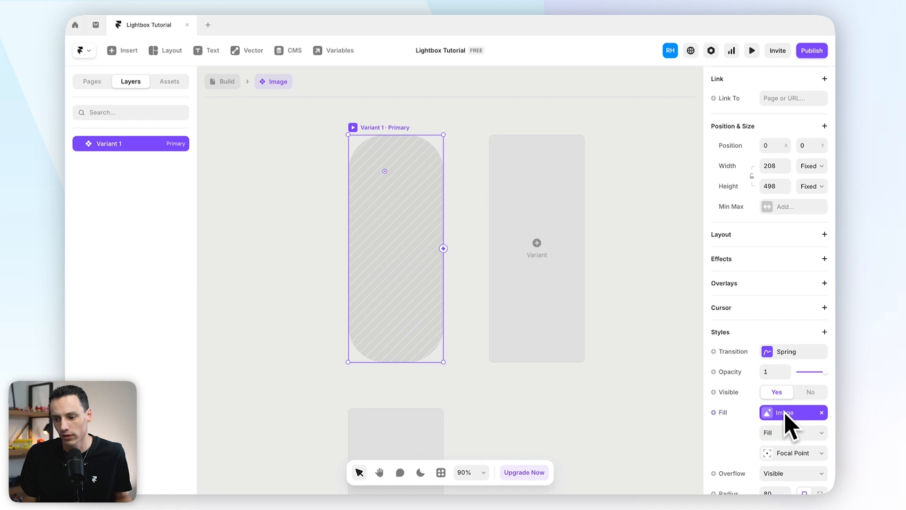
# Step: Fill the component with an Unsplash 'dog drawing' sketch and rename Variant 1 to Default
pyautogui.click(785, 412)
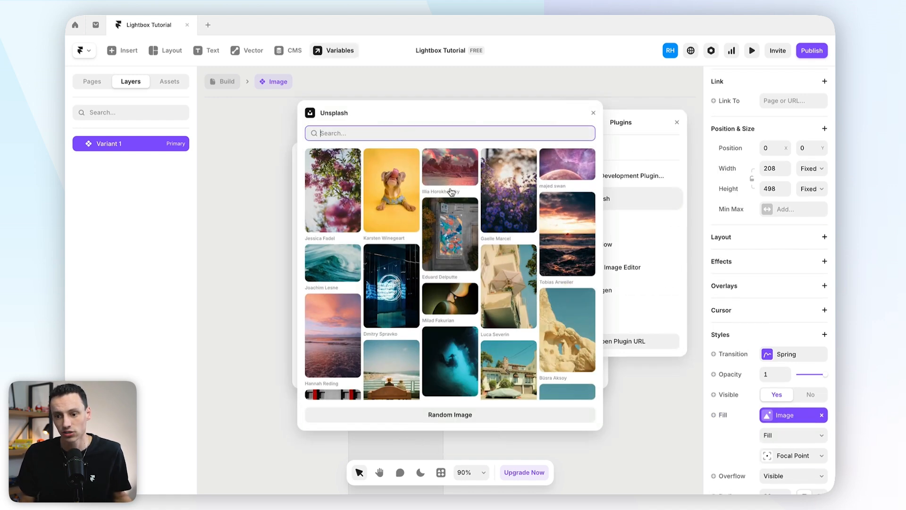
pyautogui.write('dog drawing')
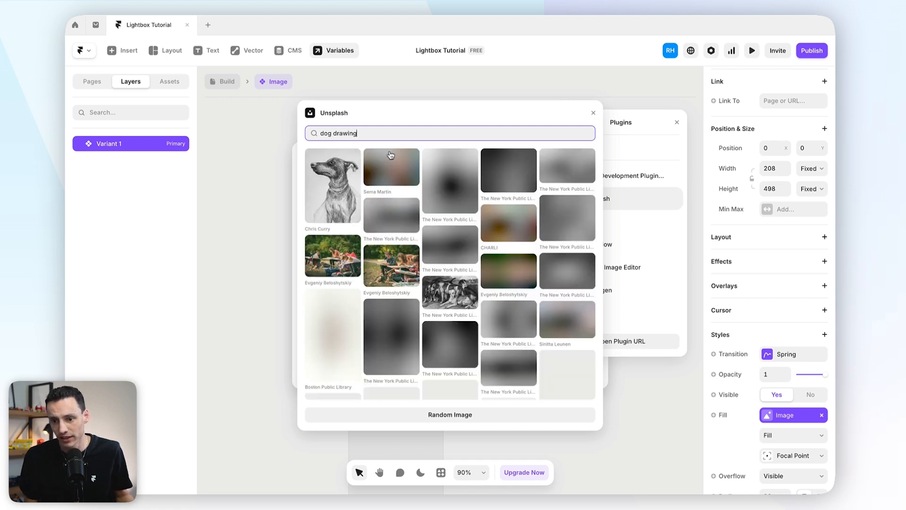
pyautogui.click(333, 185)
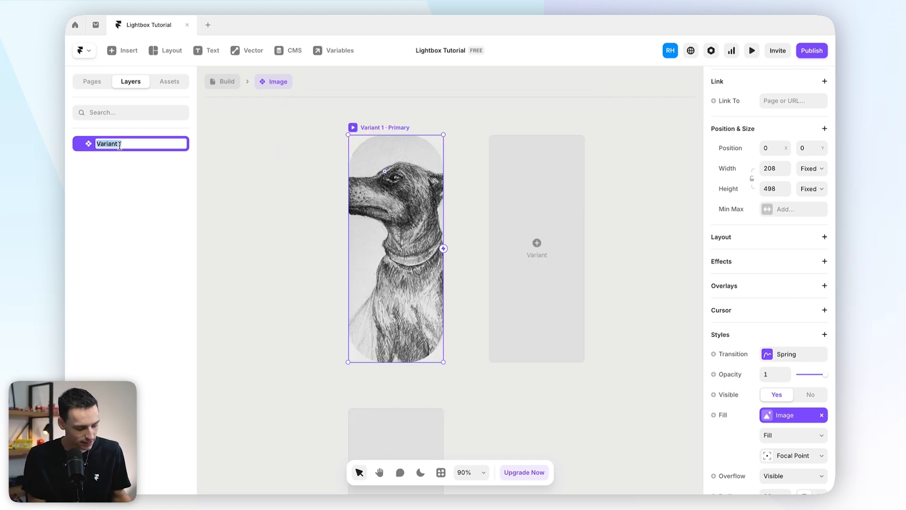
pyautogui.write('Default')
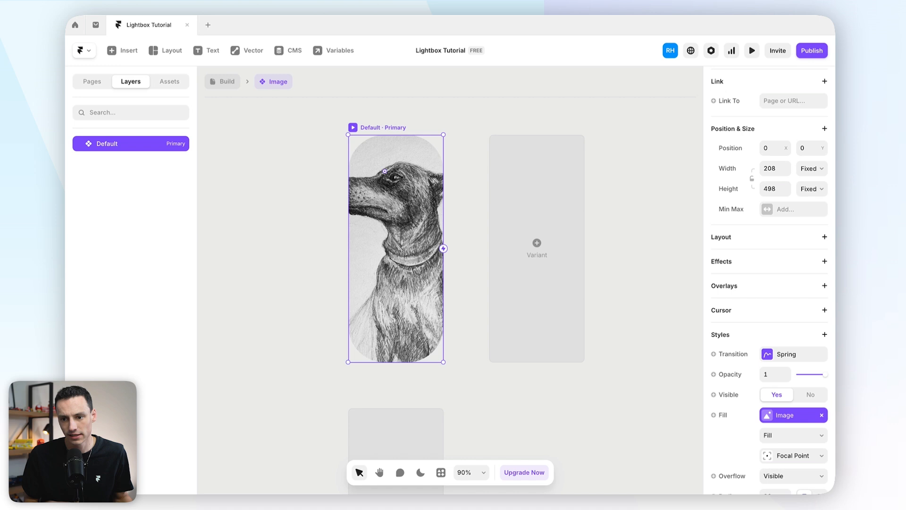
pyautogui.moveTo(525, 234)
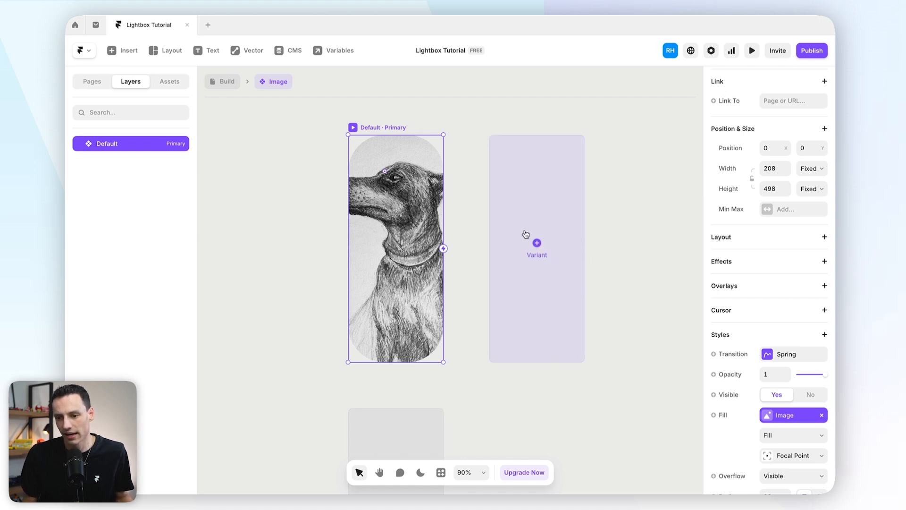
# Step: Add a second variant named Open and enlarge its image
pyautogui.click(536, 243)
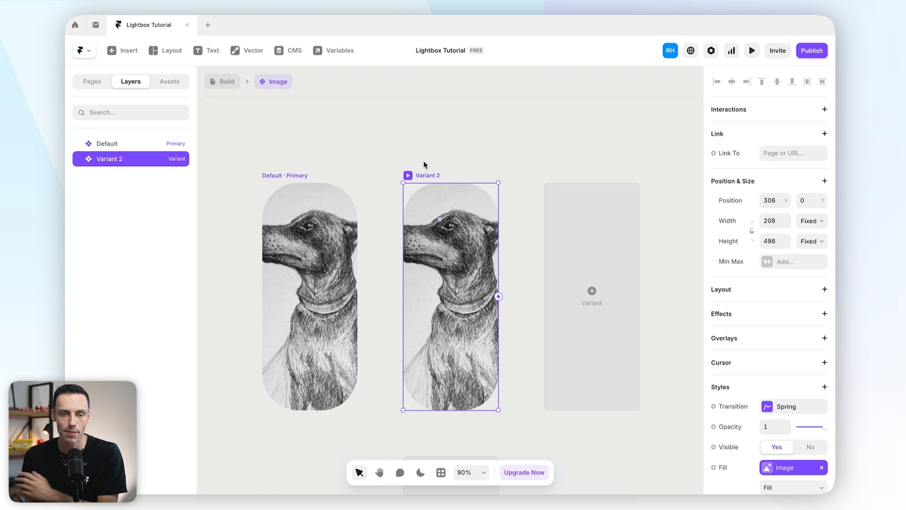
pyautogui.doubleClick(110, 159)
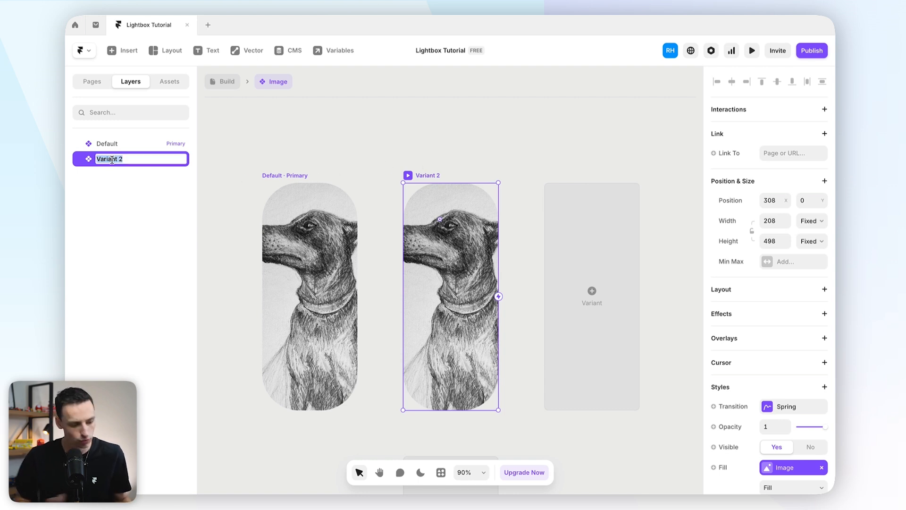
pyautogui.write('Open')
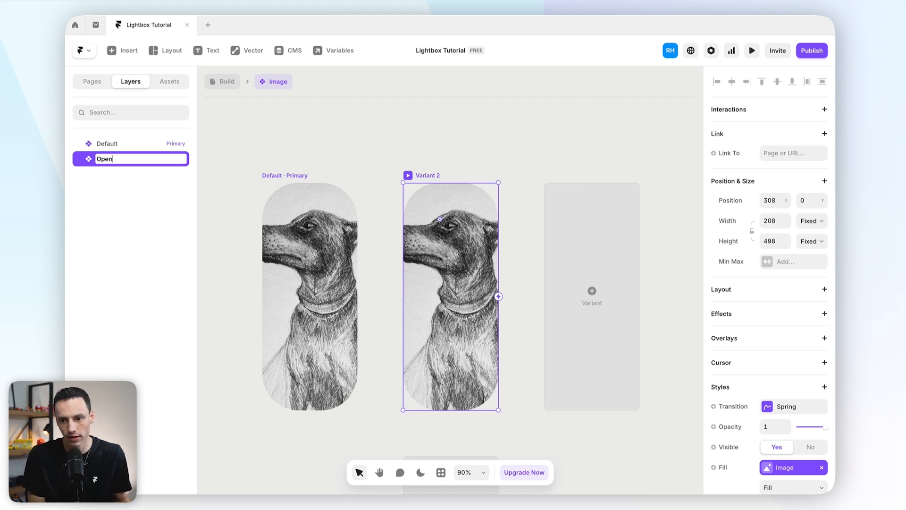
pyautogui.press('Enter')
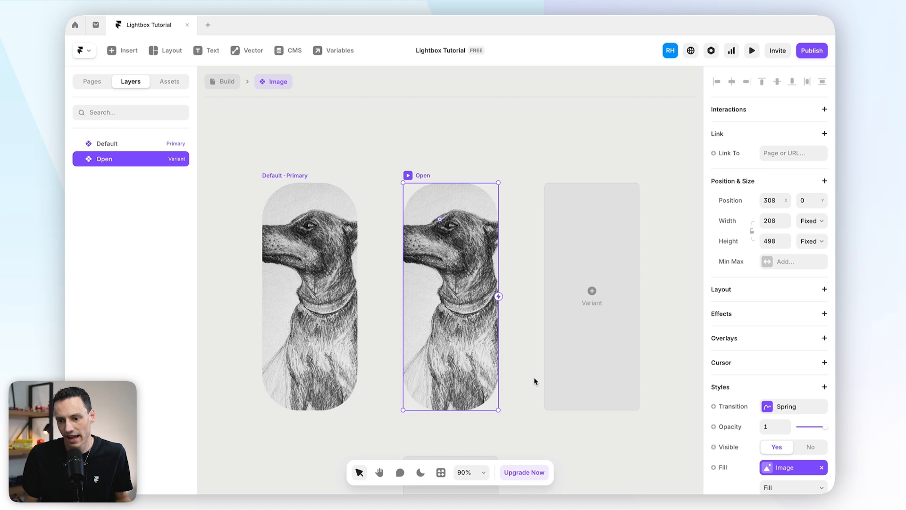
pyautogui.moveTo(498, 296); pyautogui.dragTo(525, 296)
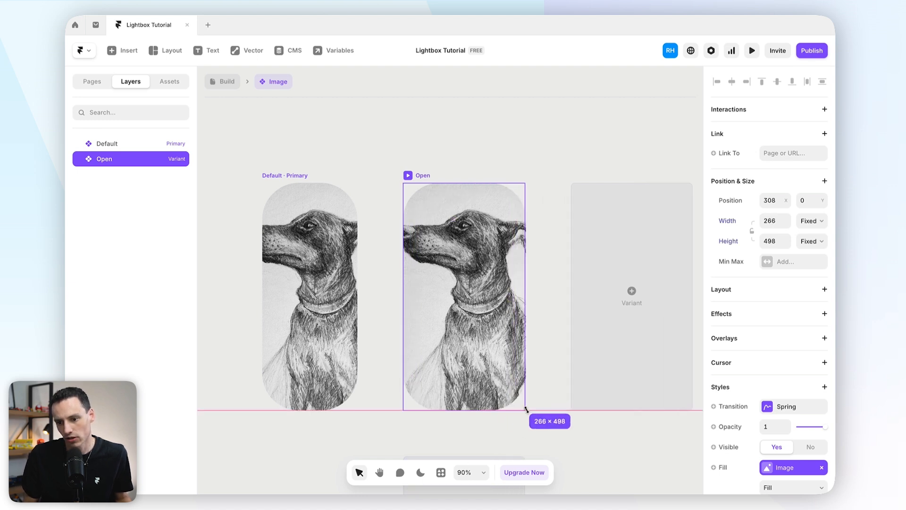
pyautogui.moveTo(524, 408); pyautogui.dragTo(698, 424)
pyautogui.write('4')
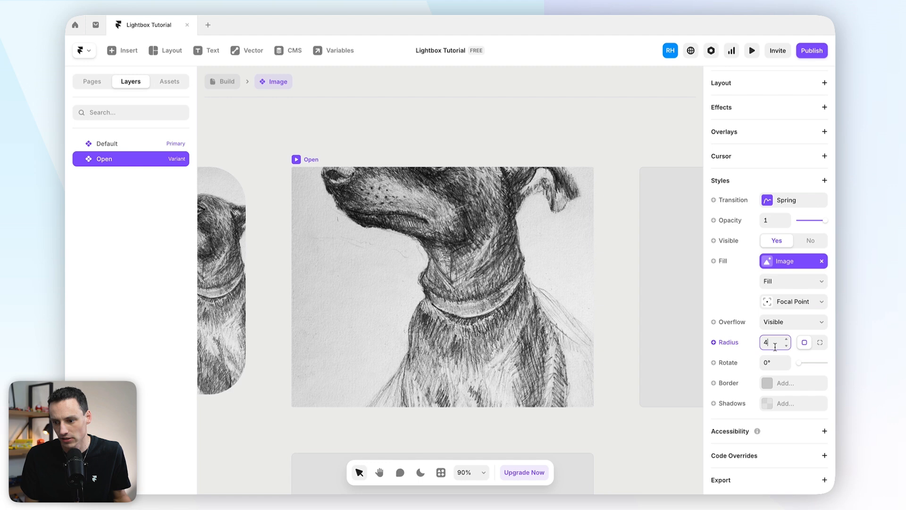
# Step: Give the Open variant a radius of 20 and a shadow with blur 50
pyautogui.write('12')
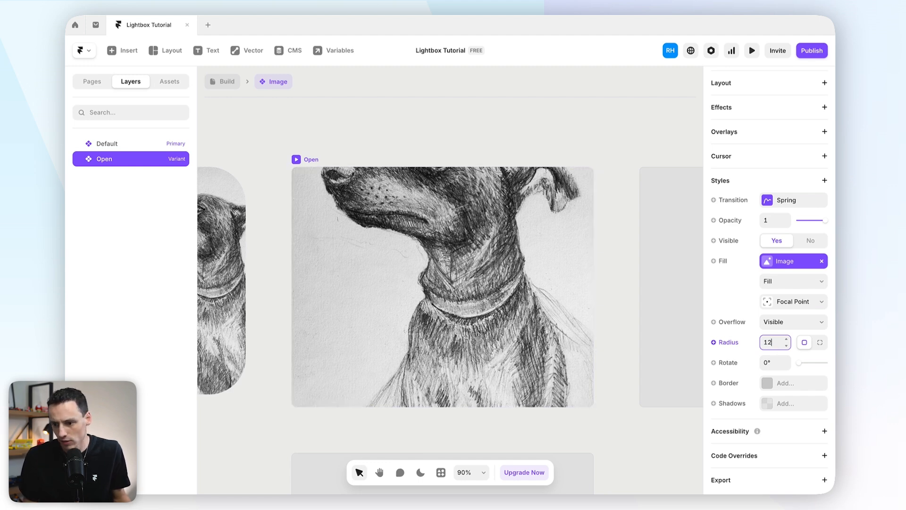
pyautogui.write('20')
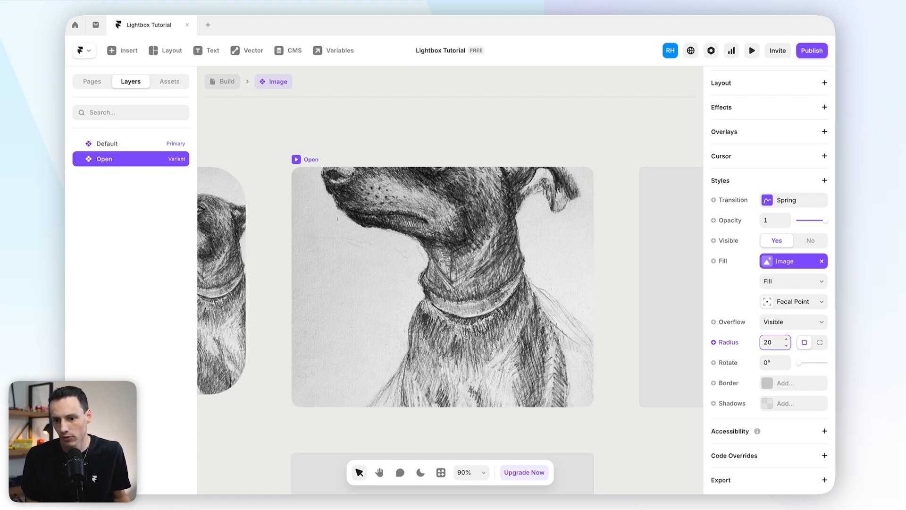
pyautogui.click(793, 404)
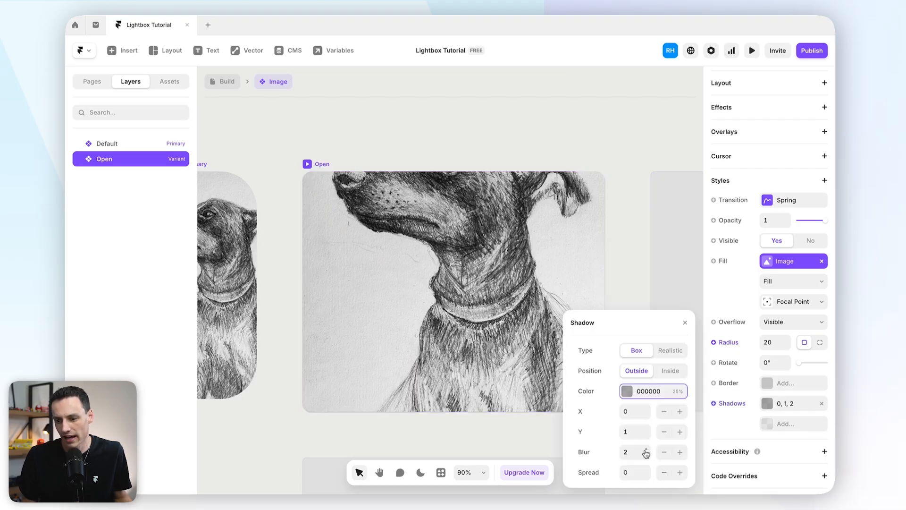
pyautogui.write('50')
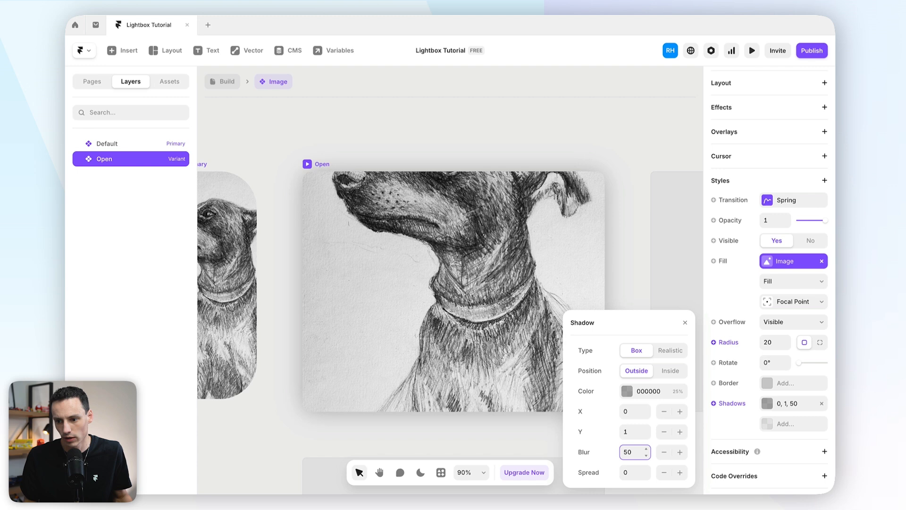
pyautogui.click(625, 390)
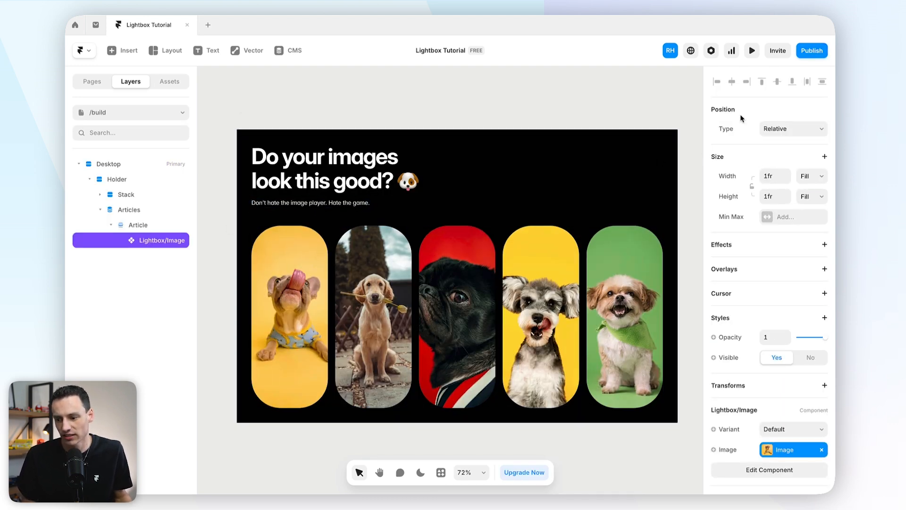
# Step: Select the Lightbox/Image instance in the gallery and start adding an overlay to it
pyautogui.click(289, 317)
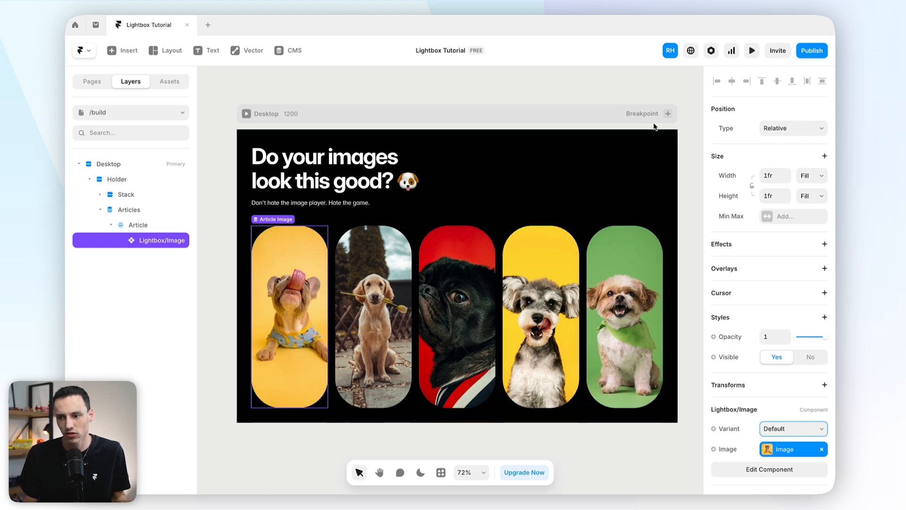
pyautogui.click(752, 50)
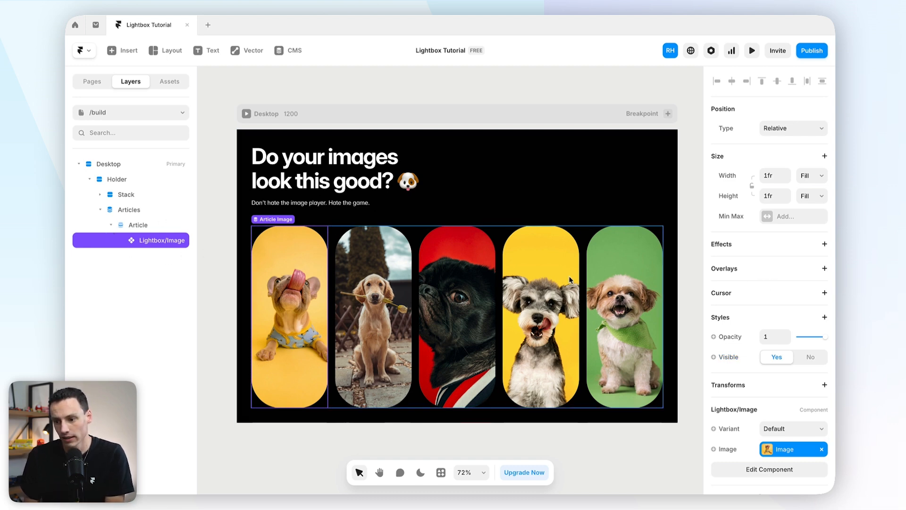
pyautogui.click(825, 269)
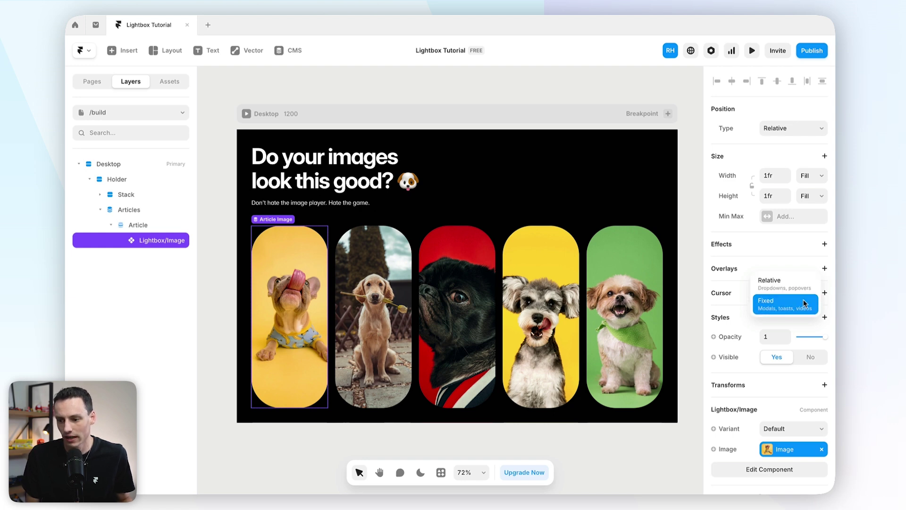
pyautogui.moveTo(807, 308)
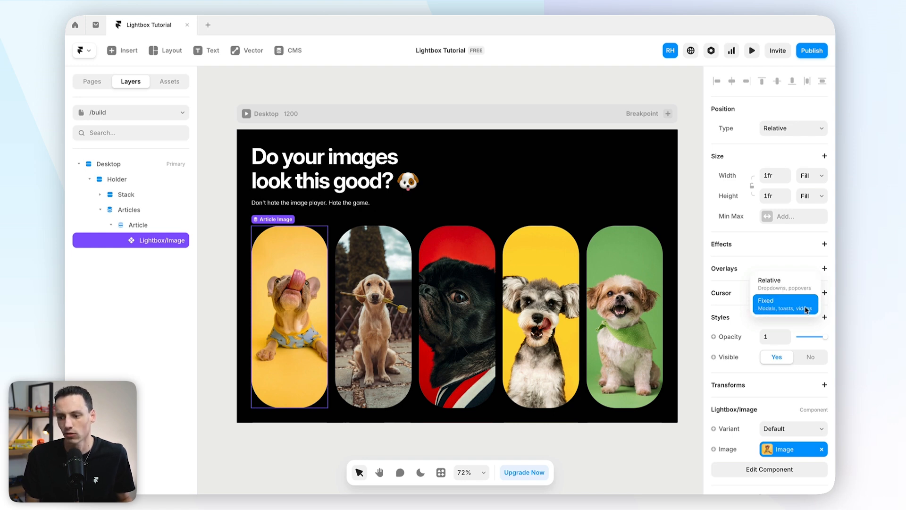
# Step: Make the overlay Fixed and place the Lightbox/Image component inside it in its Open variant
pyautogui.click(786, 304)
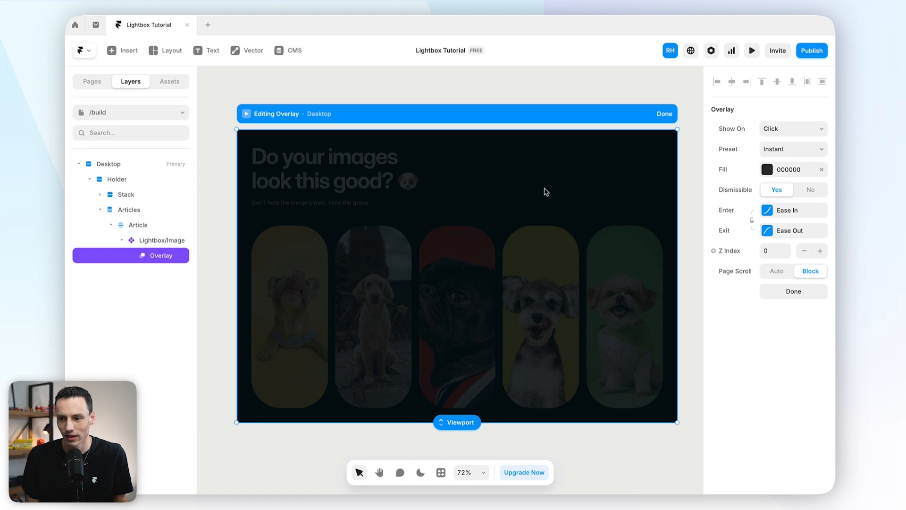
pyautogui.moveTo(355, 128)
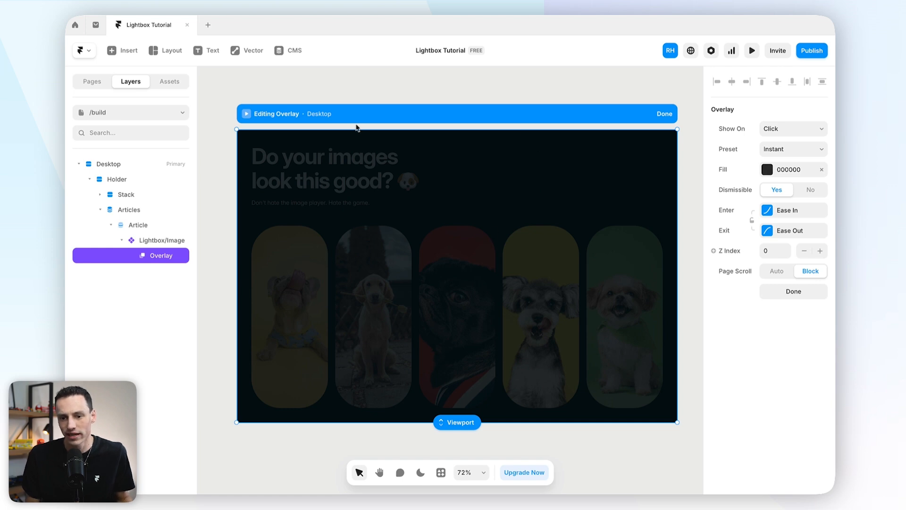
pyautogui.click(170, 81)
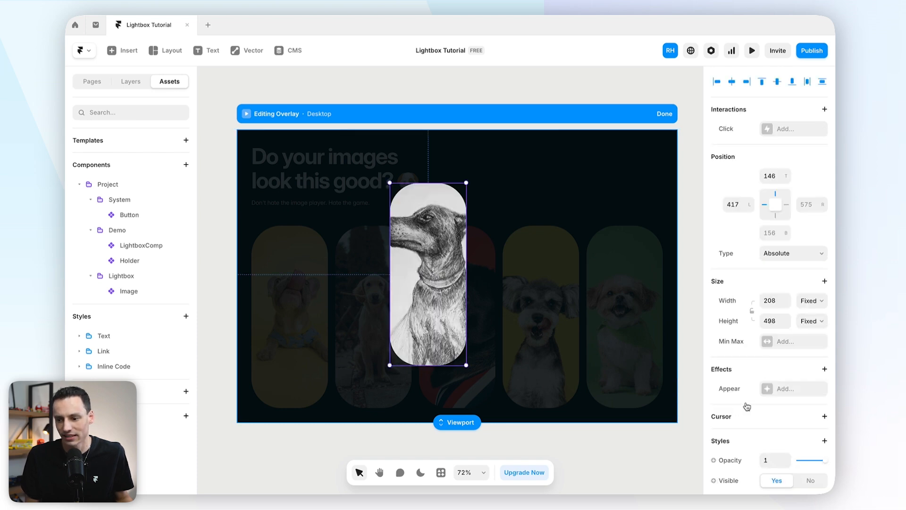
pyautogui.scroll(-3)
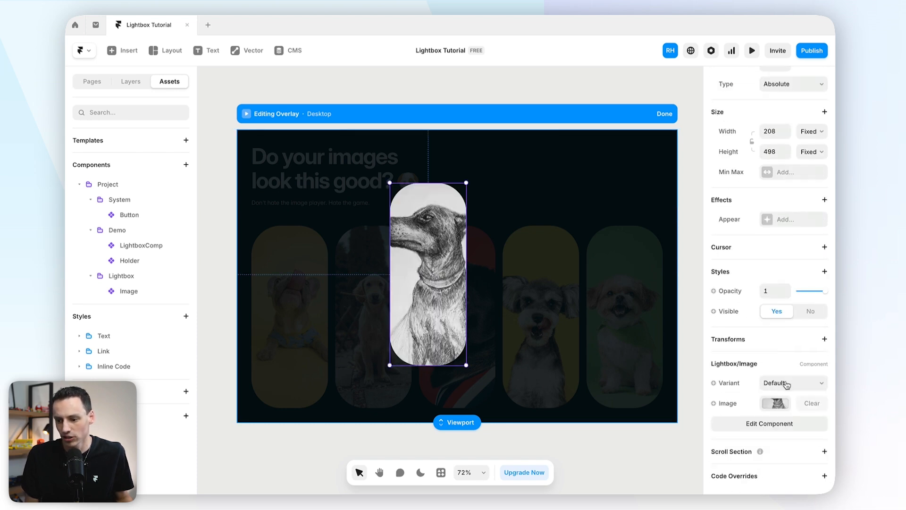
pyautogui.click(793, 383)
pyautogui.write('800')
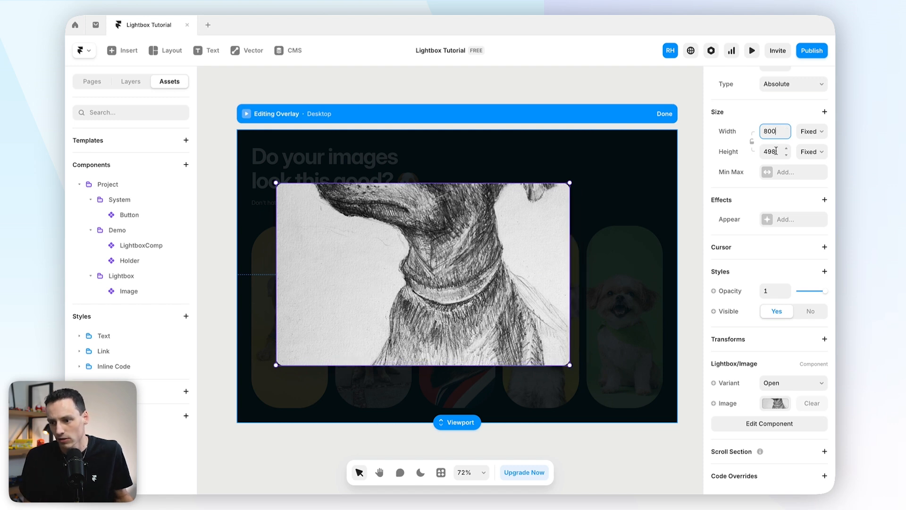
# Step: Size the image to Relative 90% width and 90% height of the overlay
pyautogui.click(772, 151)
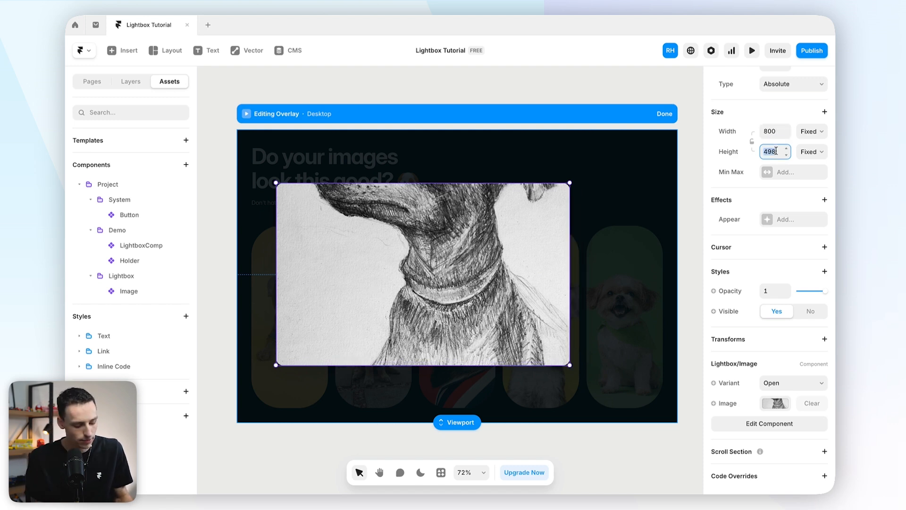
pyautogui.write('500')
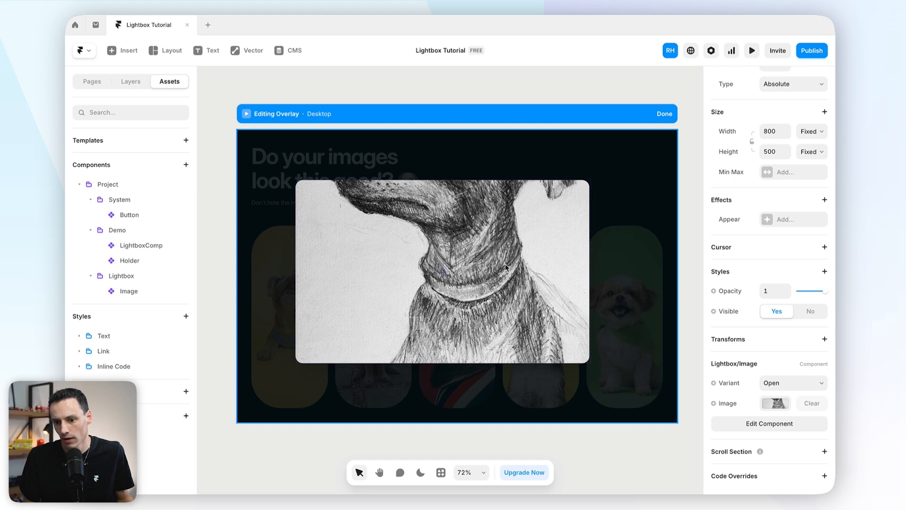
pyautogui.click(812, 131)
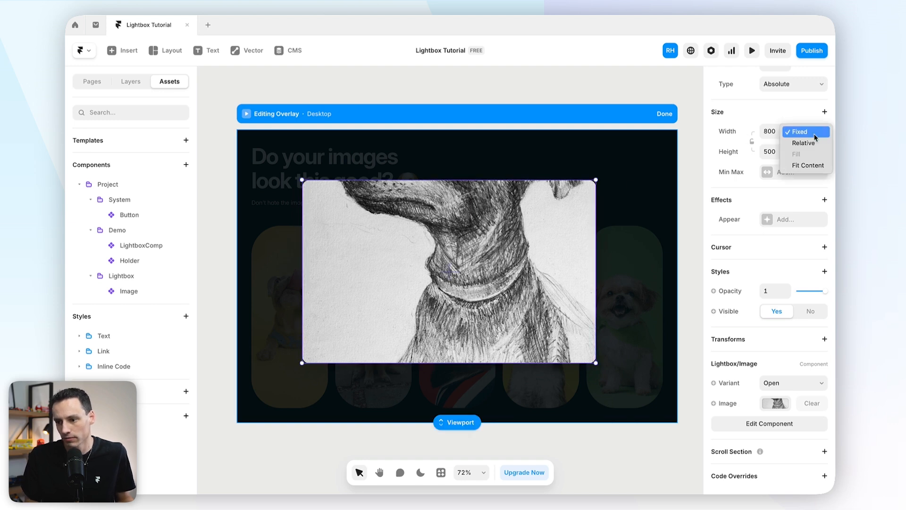
pyautogui.click(803, 143)
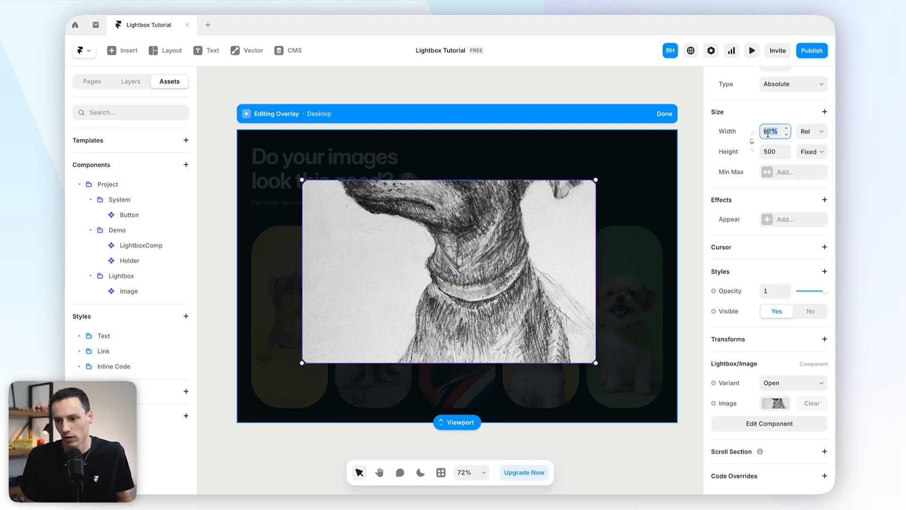
pyautogui.write('90%')
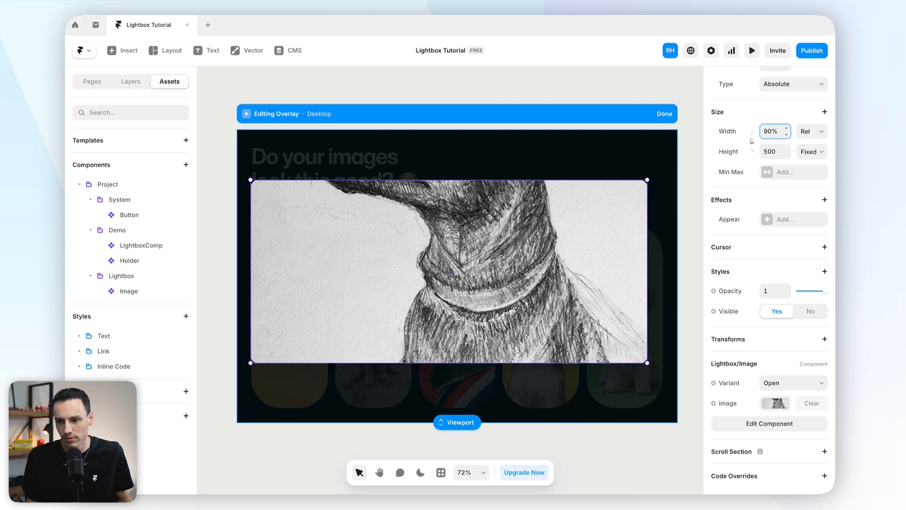
pyautogui.moveTo(640, 175)
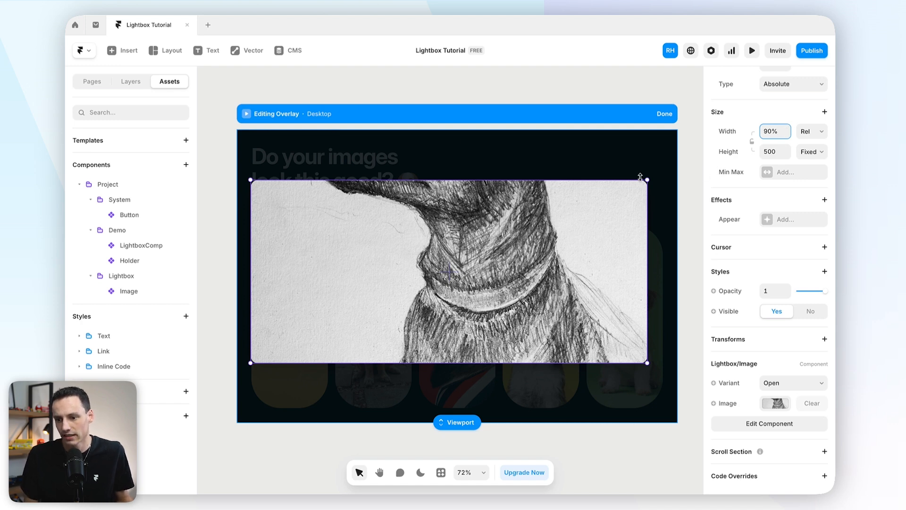
pyautogui.click(812, 151)
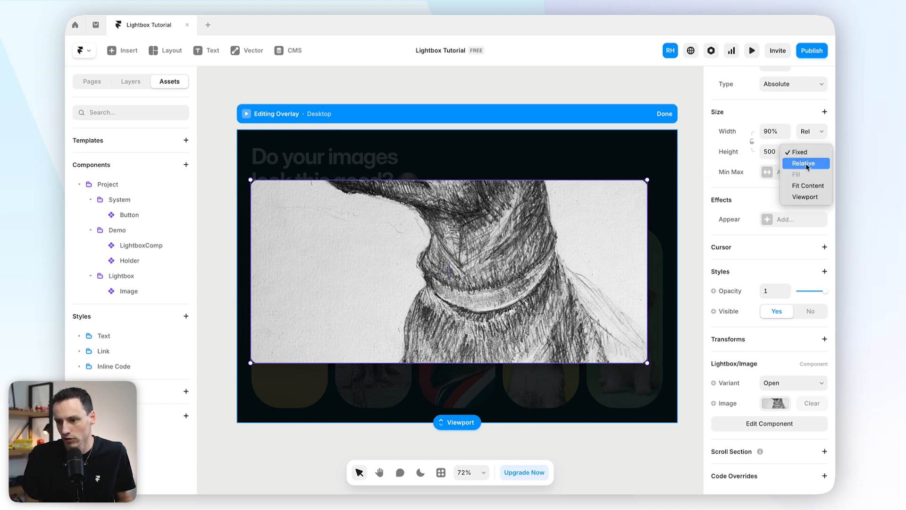
pyautogui.click(806, 163)
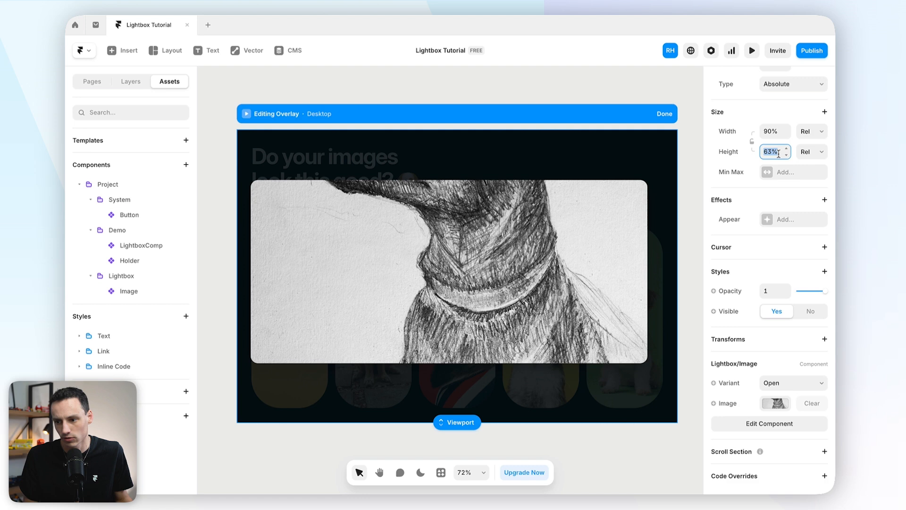
pyautogui.write('90%')
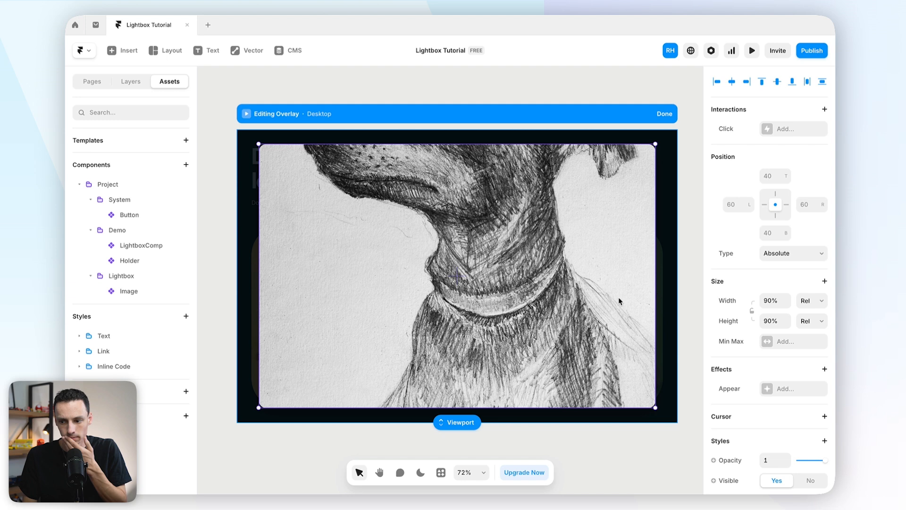
pyautogui.scroll(-3)
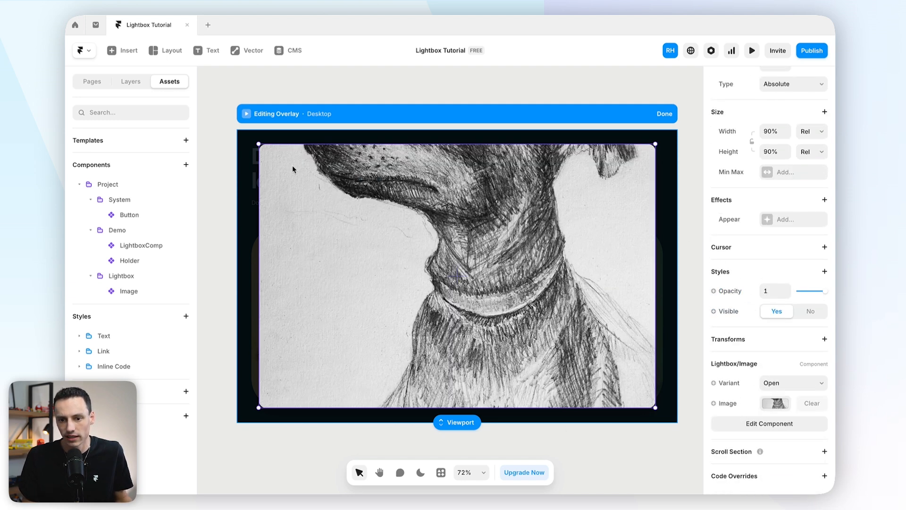
# Step: Bind the overlay image to the article's own image field and finish overlay editing
pyautogui.click(131, 81)
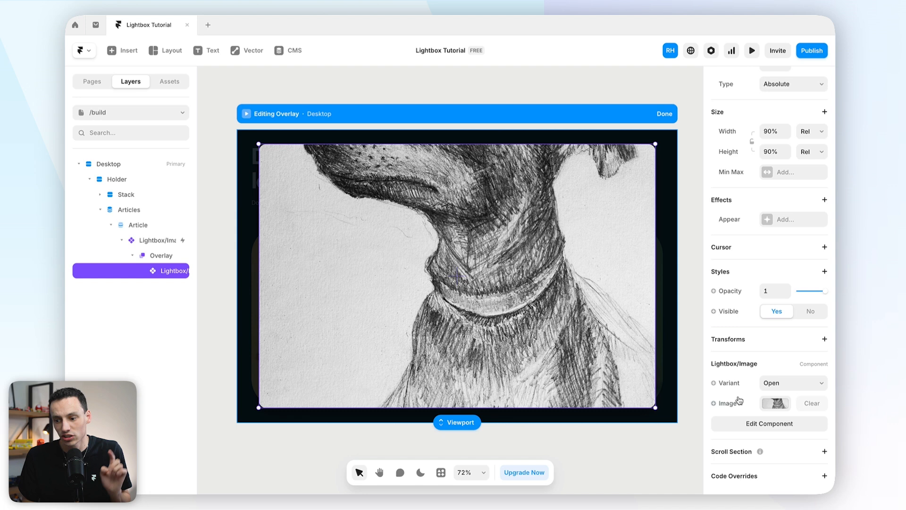
pyautogui.click(713, 403)
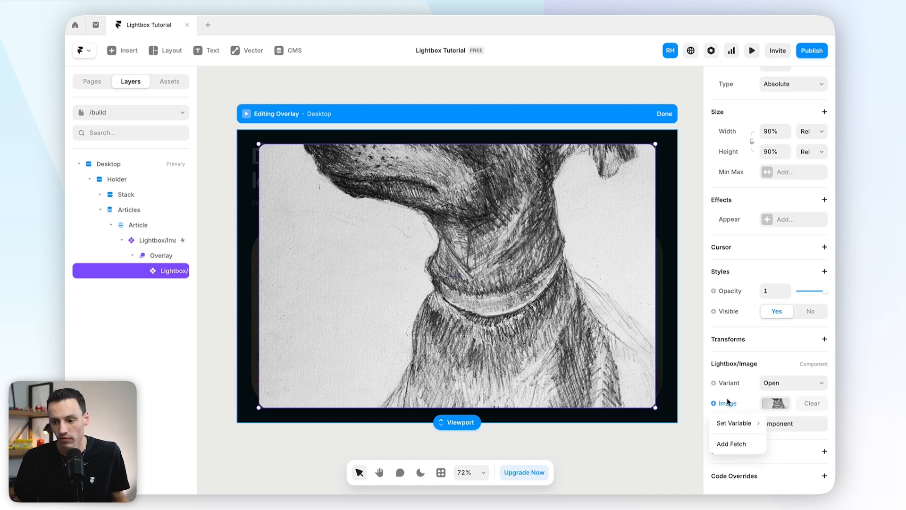
pyautogui.moveTo(752, 395)
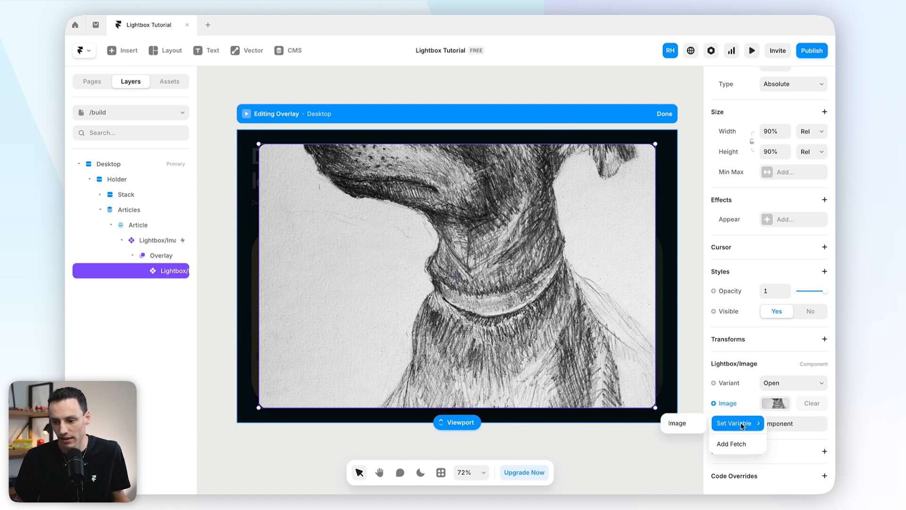
pyautogui.click(734, 423)
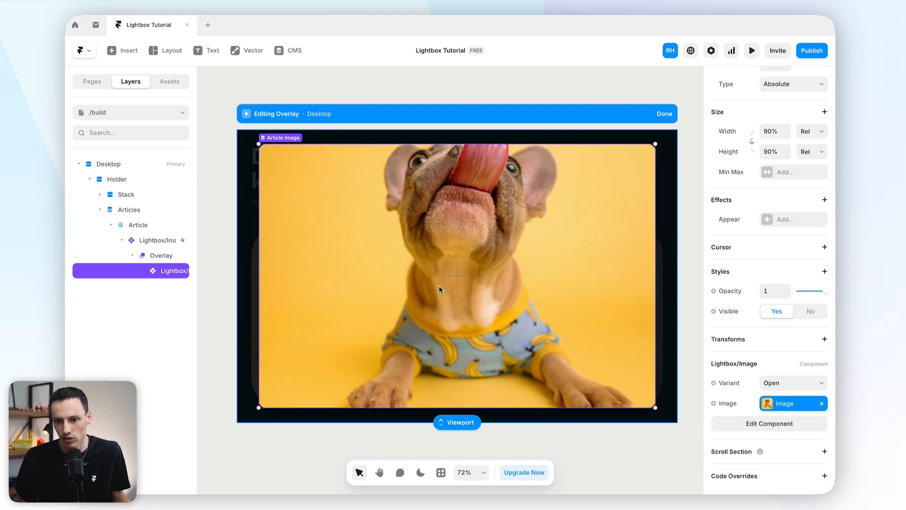
pyautogui.click(287, 50)
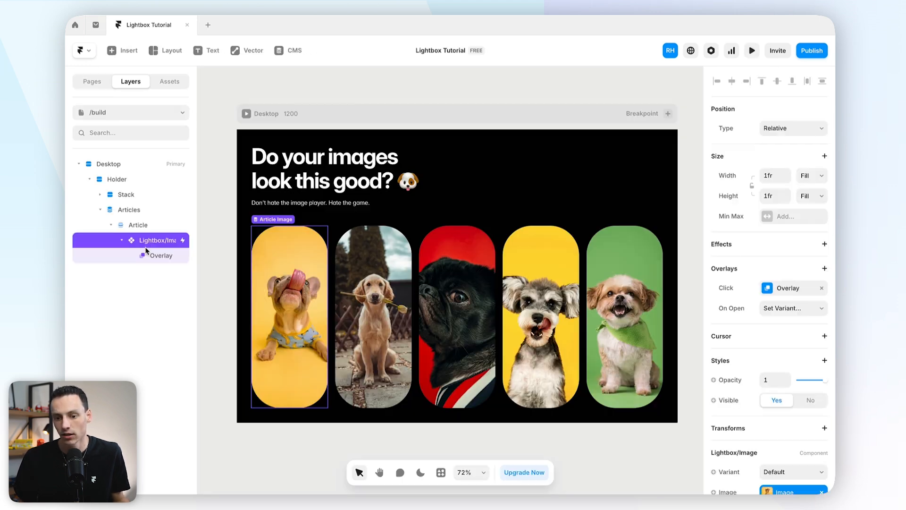
# Step: Select the Article's Lightbox/Image and bring up its Overlay settings
pyautogui.click(138, 225)
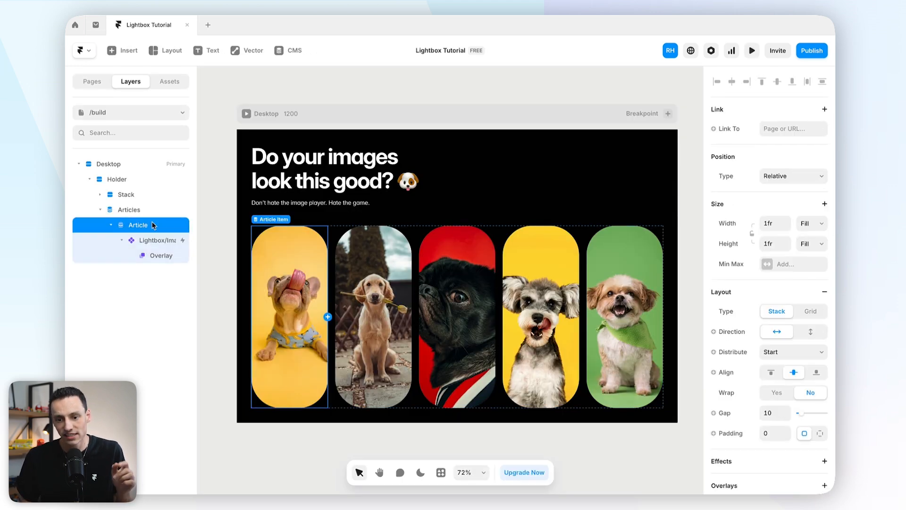
pyautogui.click(156, 241)
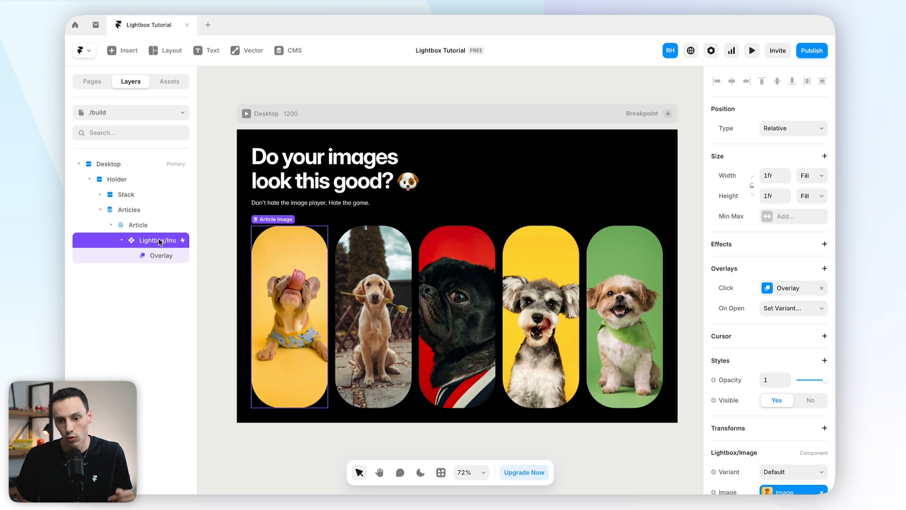
pyautogui.scroll(-3)
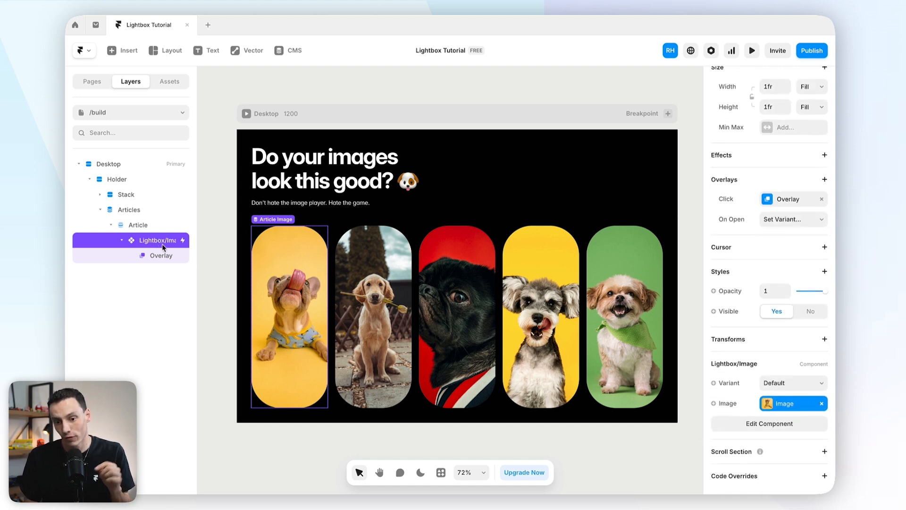
pyautogui.click(161, 255)
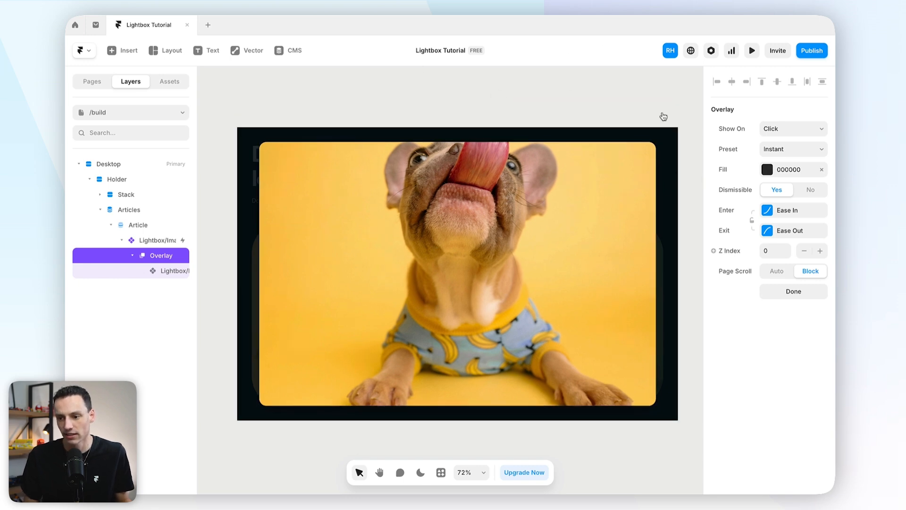
# Step: Preview the gallery and confirm the pug photo opens enlarged in the lightbox
pyautogui.click(751, 50)
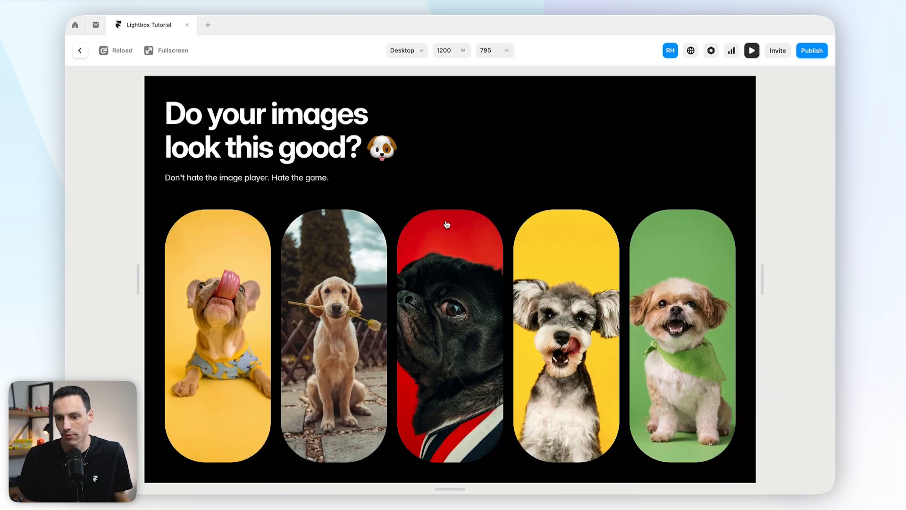
pyautogui.click(212, 335)
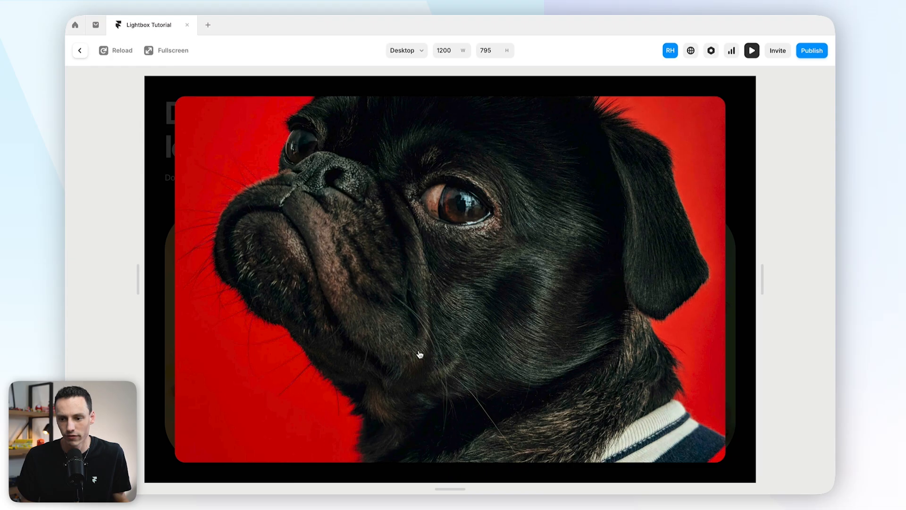
pyautogui.click(79, 50)
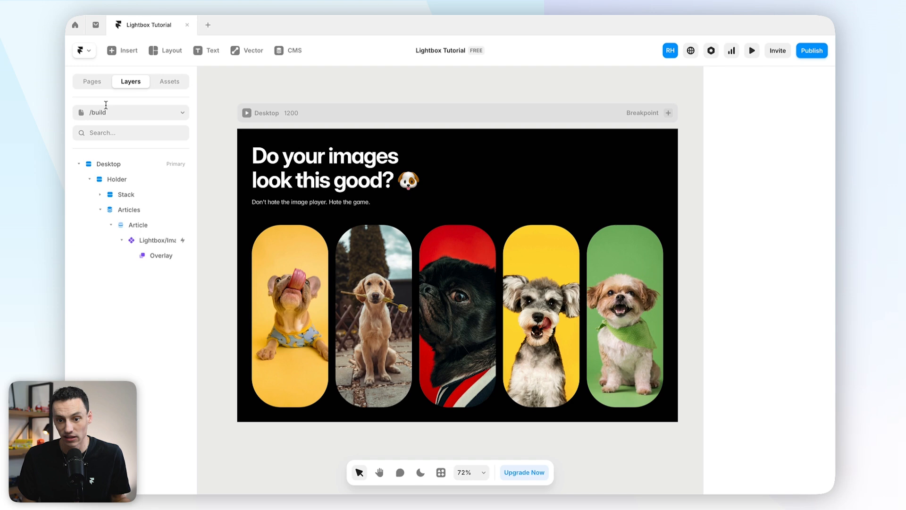
pyautogui.click(752, 50)
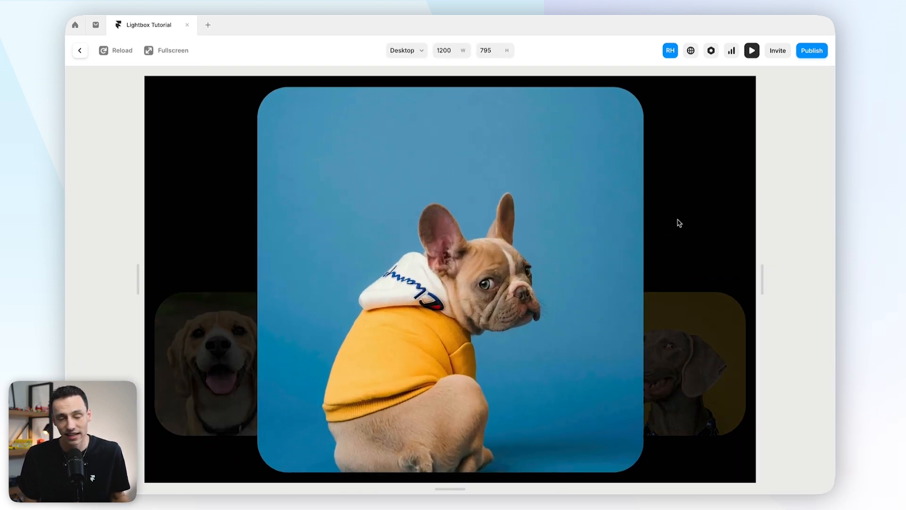
pyautogui.click(80, 50)
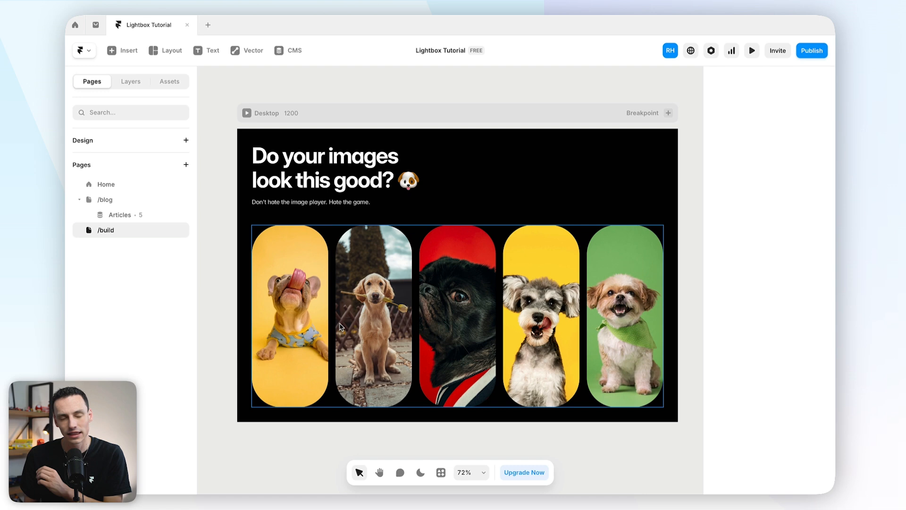
# Step: Preview again from the first gallery image, opening the yellow dog photo, then return to the editor
pyautogui.click(289, 320)
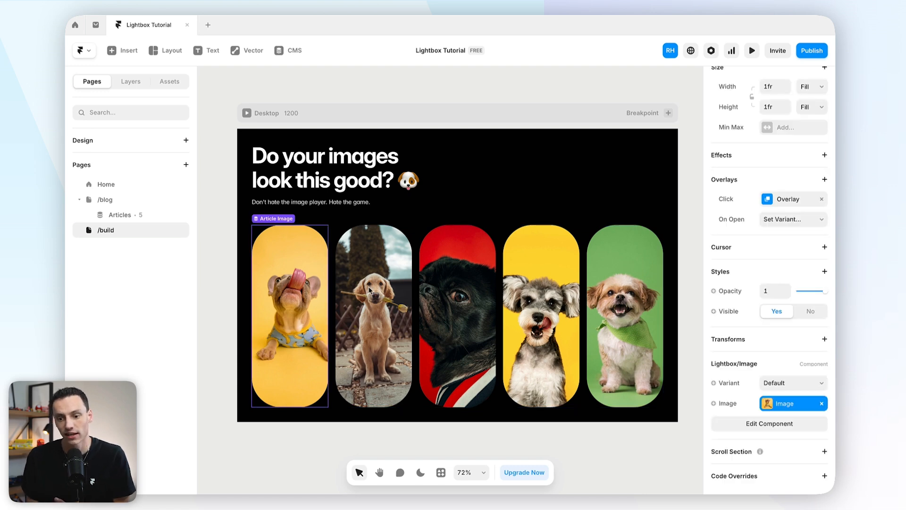
pyautogui.click(751, 50)
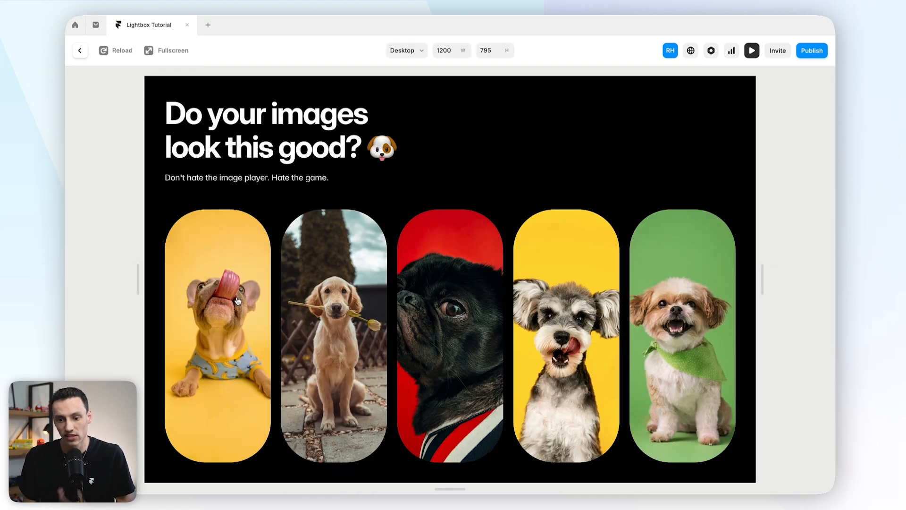
pyautogui.click(223, 304)
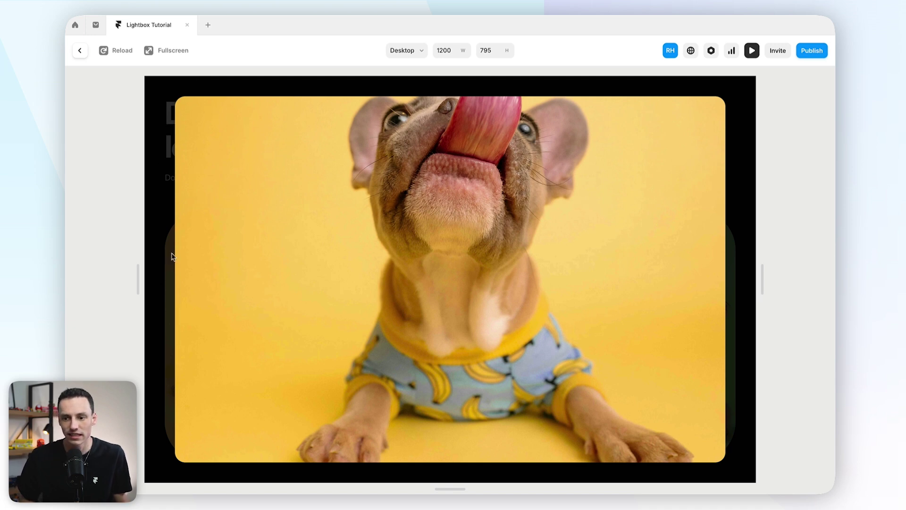
pyautogui.moveTo(167, 164)
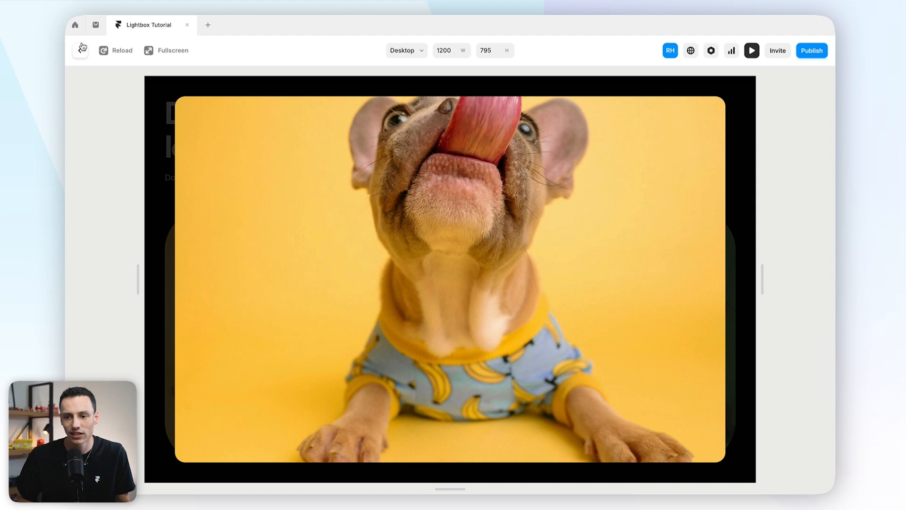
pyautogui.click(83, 50)
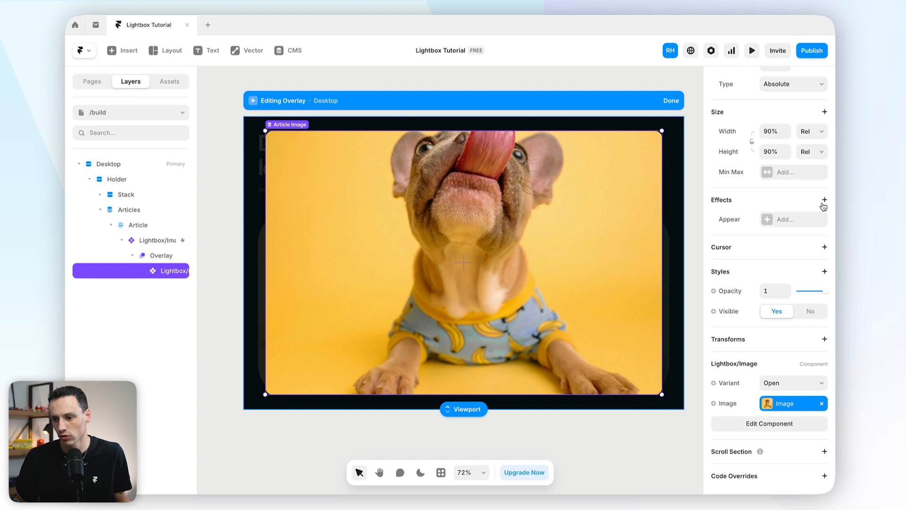
# Step: Add an on-appear slide-in-from-bottom effect to the overlay image with a 100 px enter offset
pyautogui.click(825, 200)
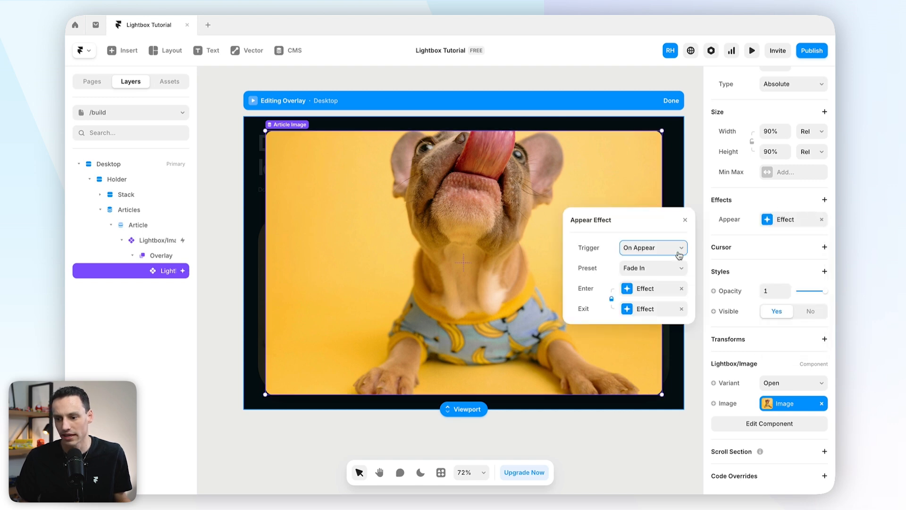
pyautogui.click(651, 247)
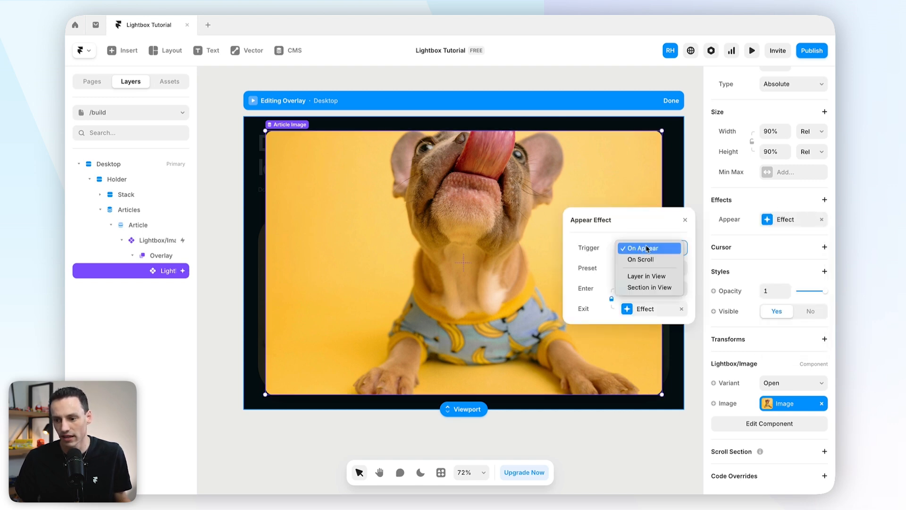
pyautogui.click(647, 247)
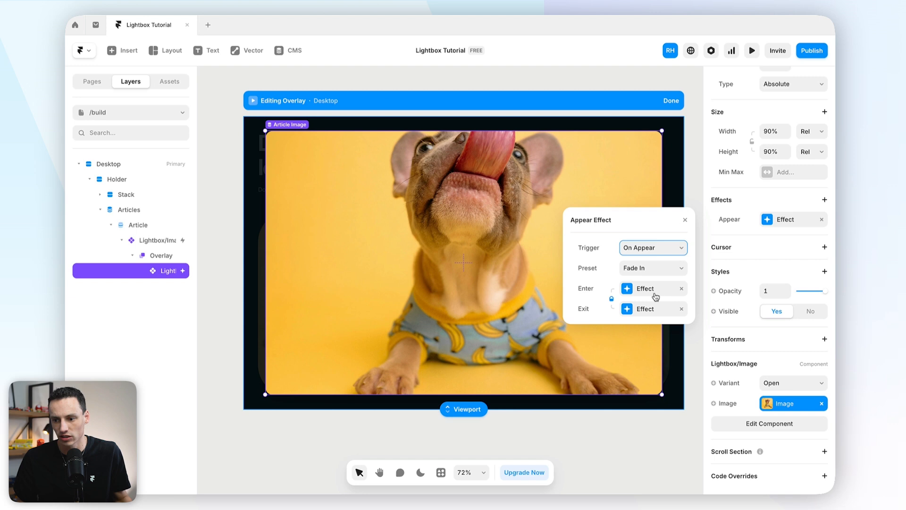
pyautogui.click(651, 268)
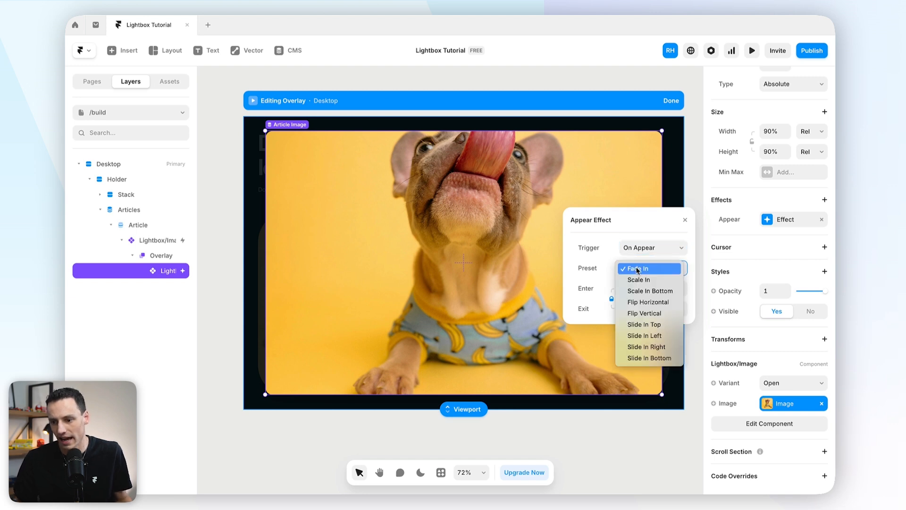
pyautogui.click(649, 358)
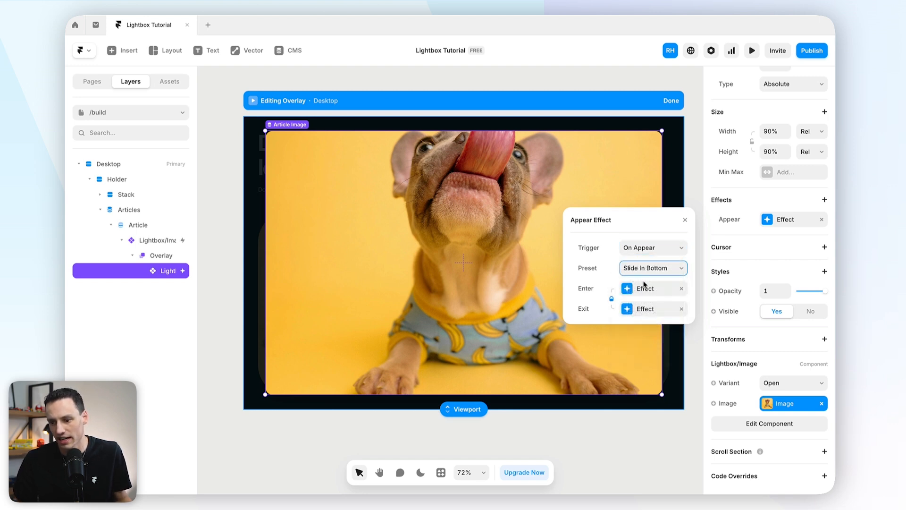
pyautogui.click(646, 289)
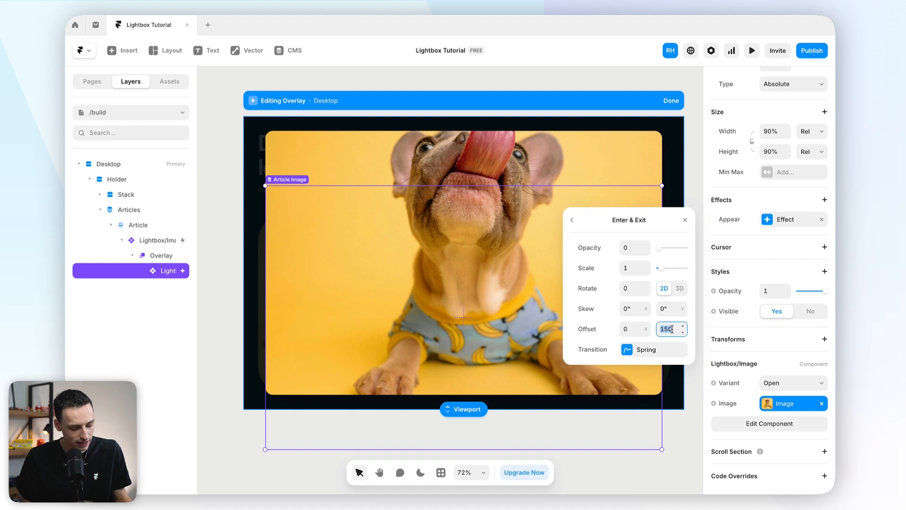
pyautogui.write('100')
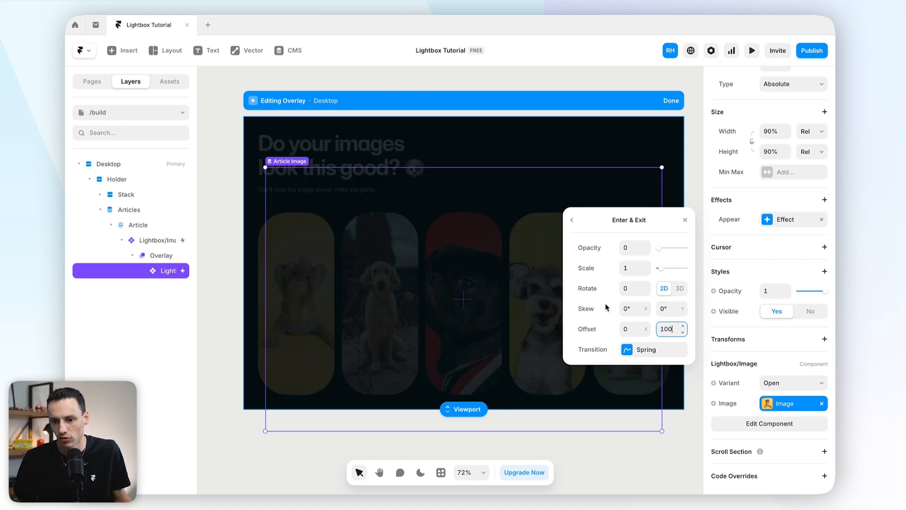
pyautogui.moveTo(432, 271)
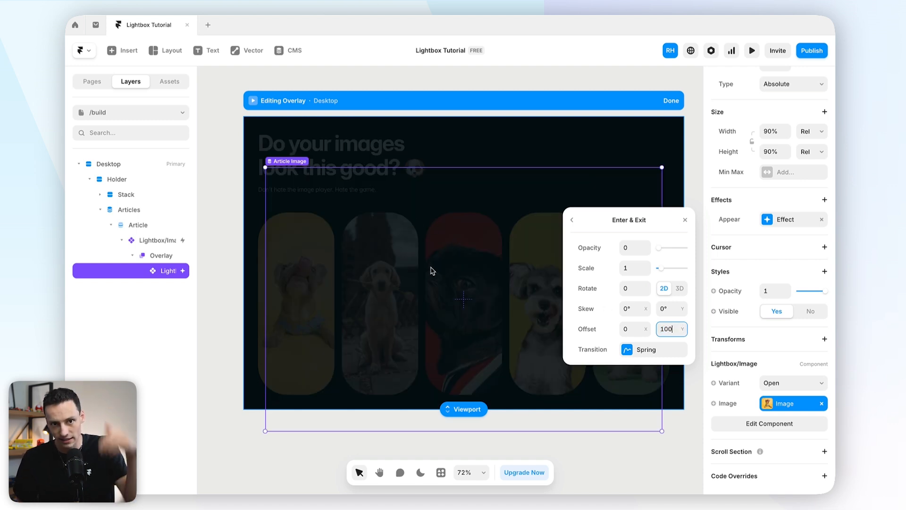
# Step: Use a physics-based spring with stiffness 150 and test the slide by opening a gallery photo in preview
pyautogui.click(653, 349)
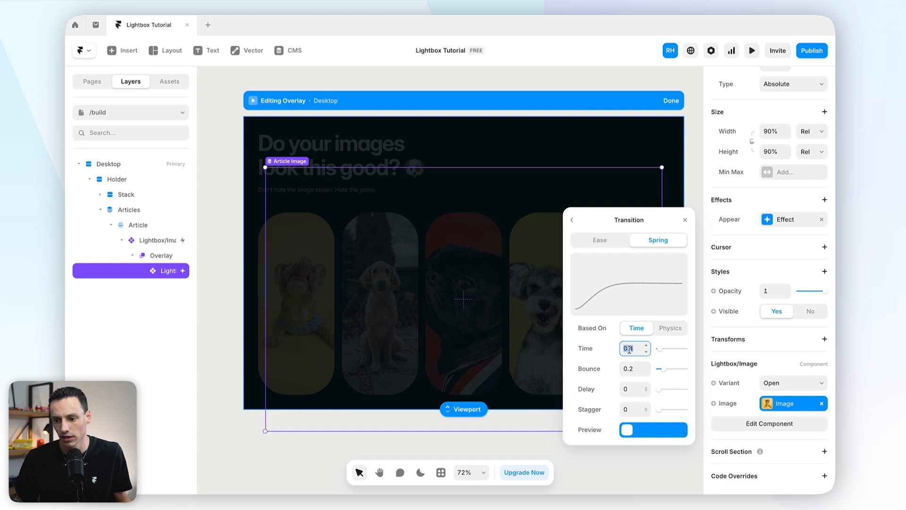
pyautogui.click(670, 329)
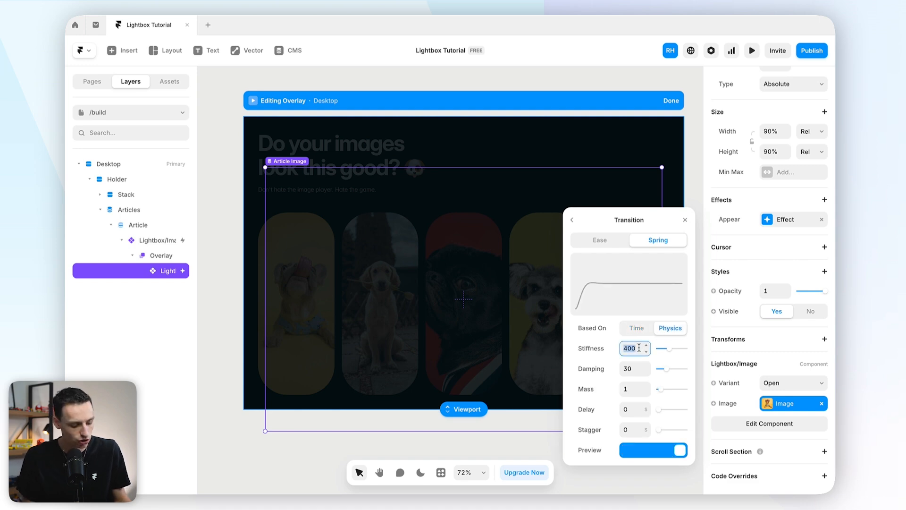
pyautogui.write('150')
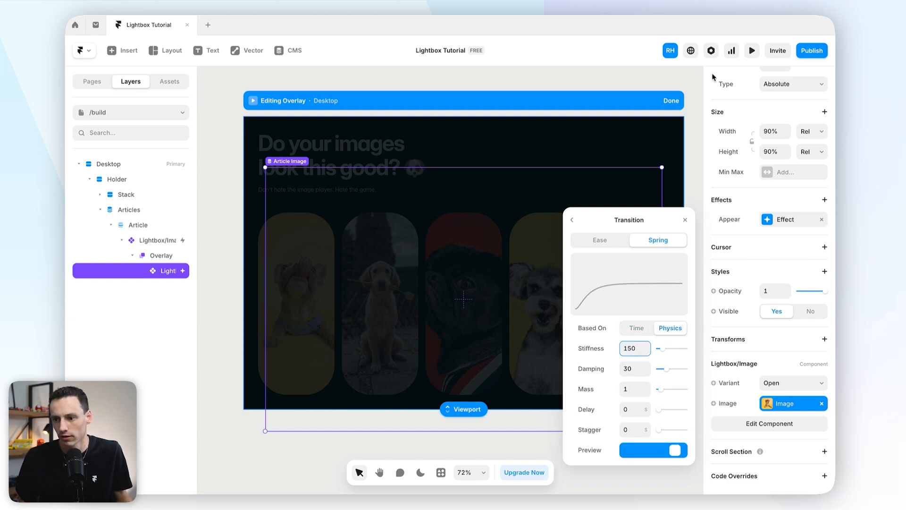
pyautogui.click(751, 50)
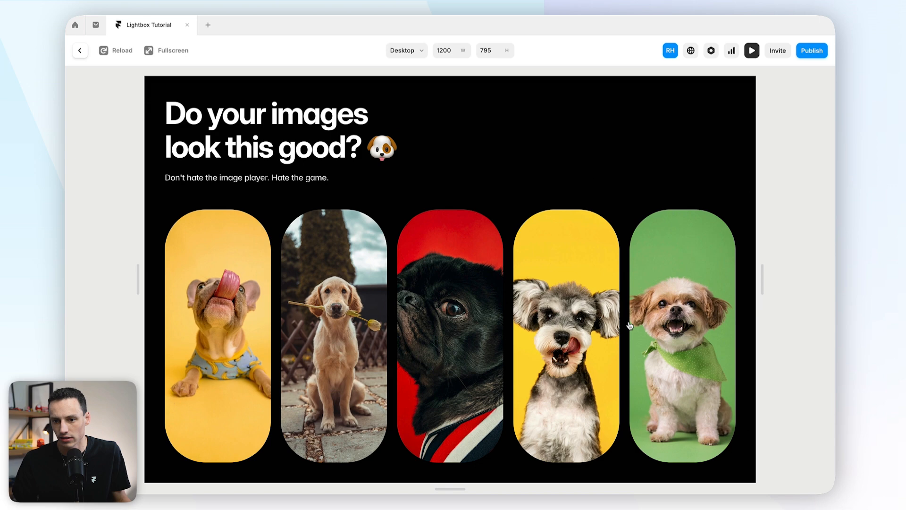
pyautogui.click(683, 335)
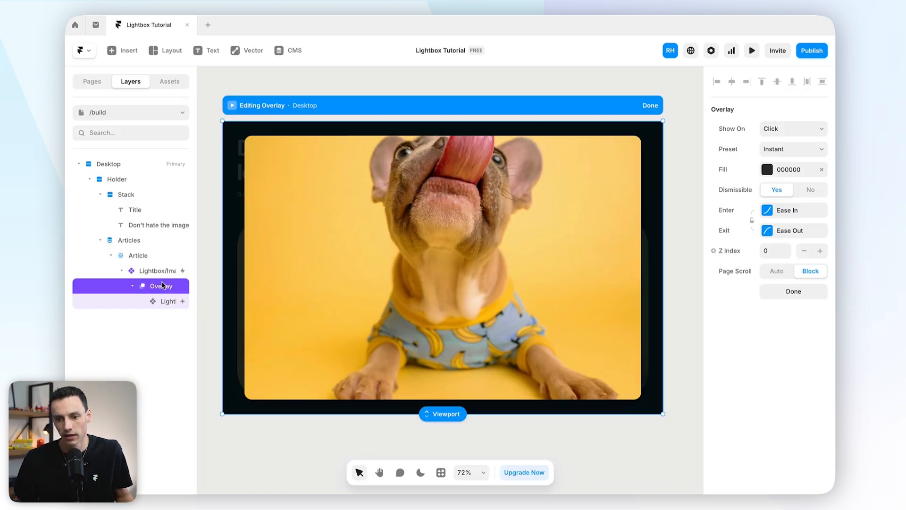
pyautogui.moveTo(227, 193)
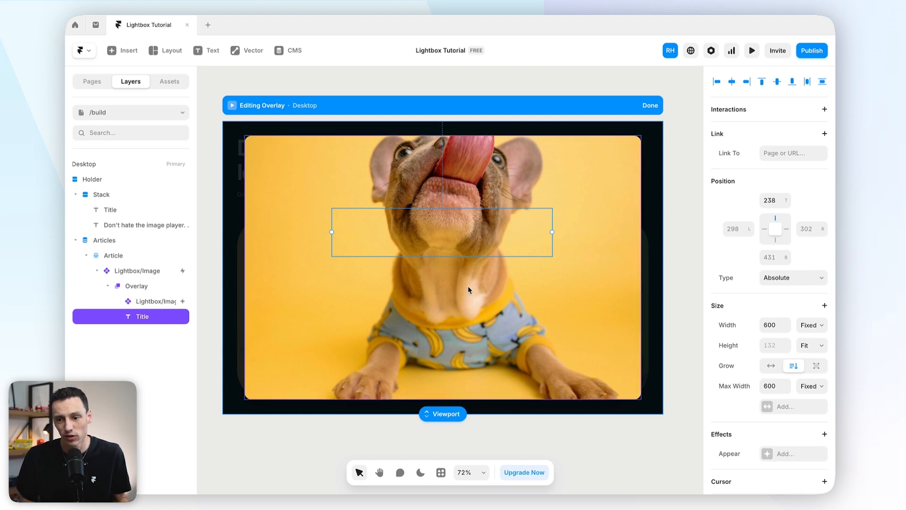
pyautogui.moveTo(469, 222)
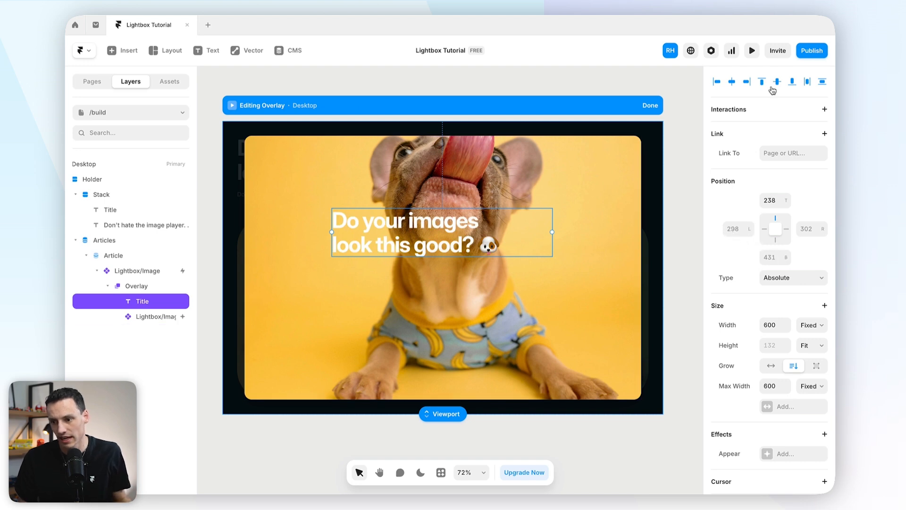
# Step: Pin the pasted title to the overlay bottom, centre its text, and keep the image at 90% relative size
pyautogui.click(717, 81)
pyautogui.write('40')
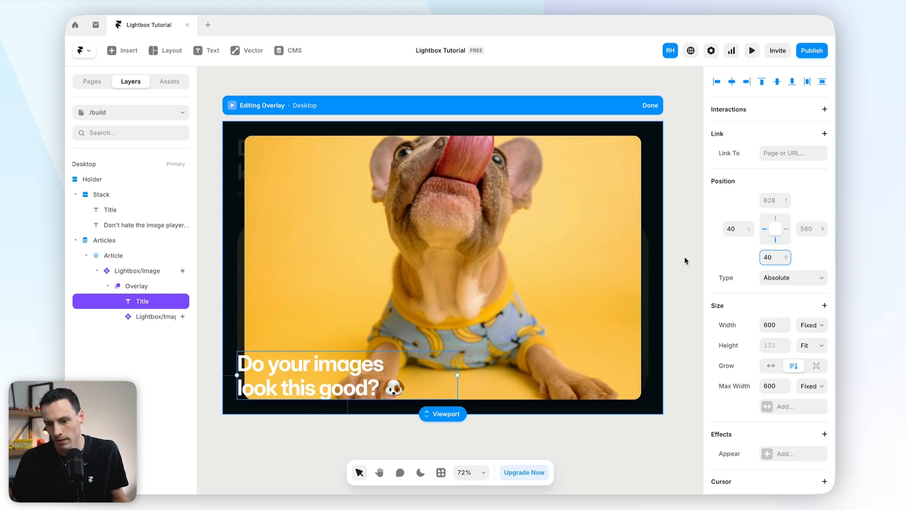
pyautogui.click(735, 229)
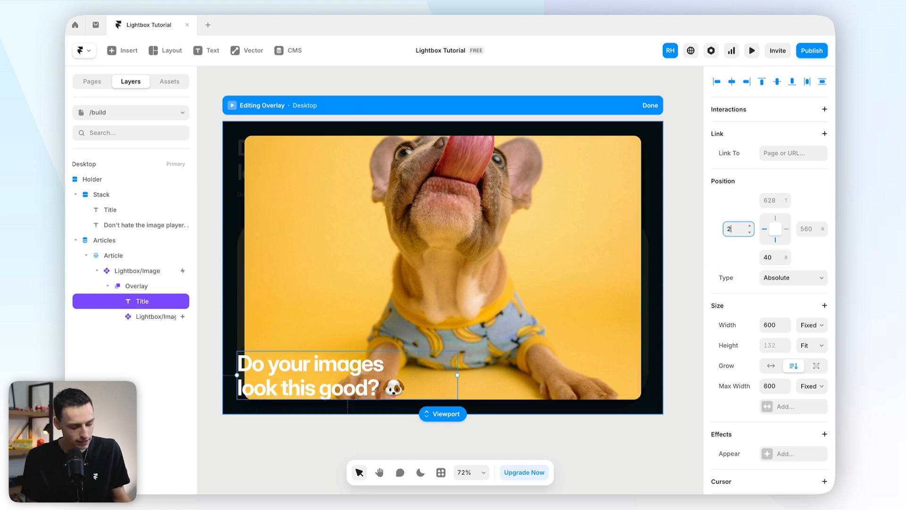
pyautogui.scroll(-3)
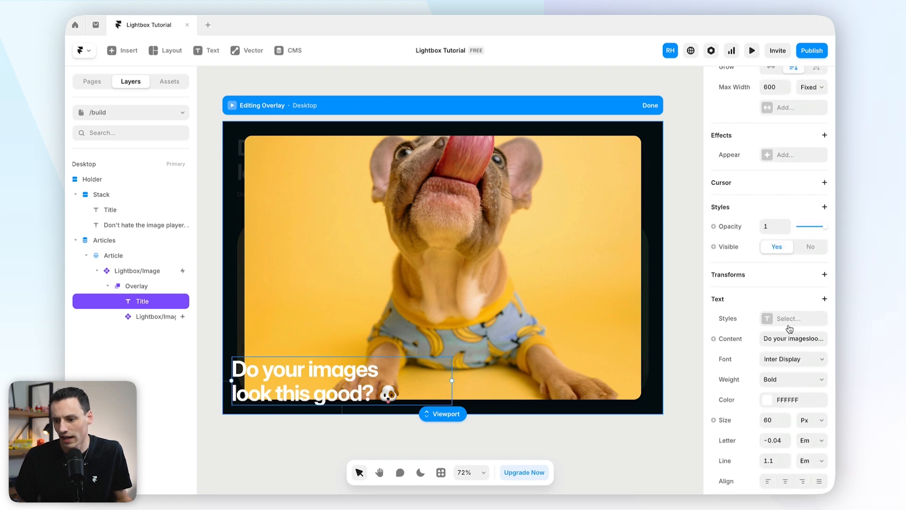
pyautogui.click(786, 480)
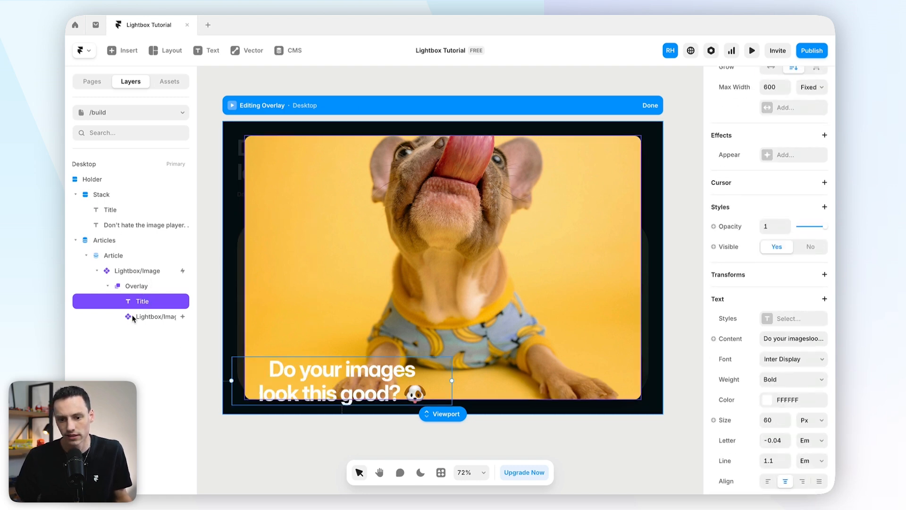
pyautogui.moveTo(278, 334)
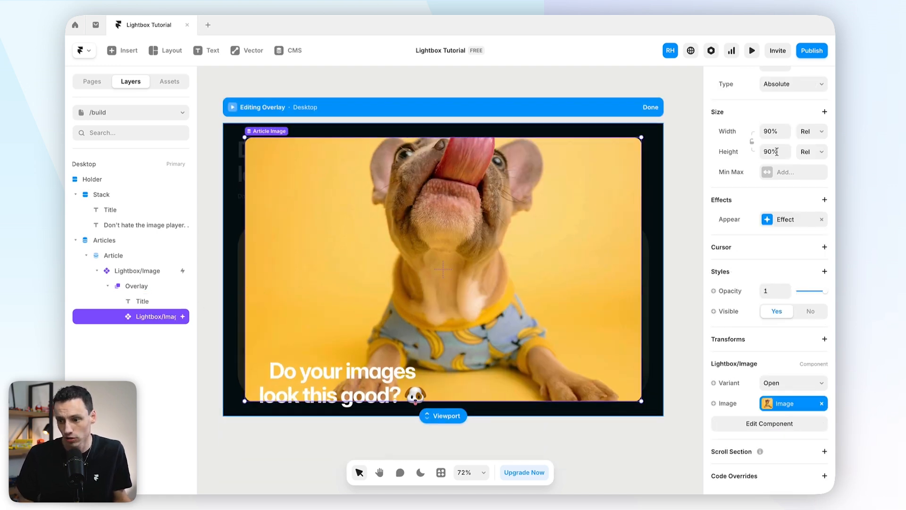
pyautogui.click(811, 151)
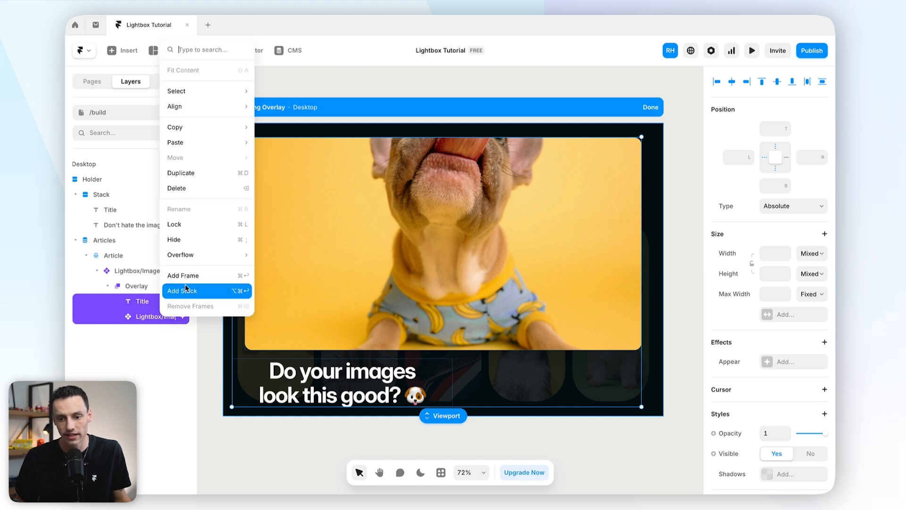
# Step: Stack image and title vertically, set the title to 24 px and let it grow onto one line
pyautogui.click(181, 291)
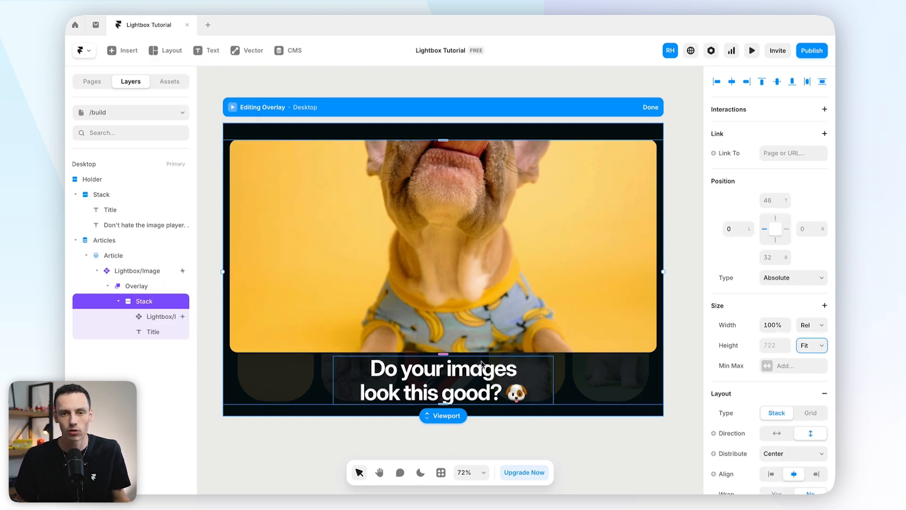
pyautogui.click(152, 332)
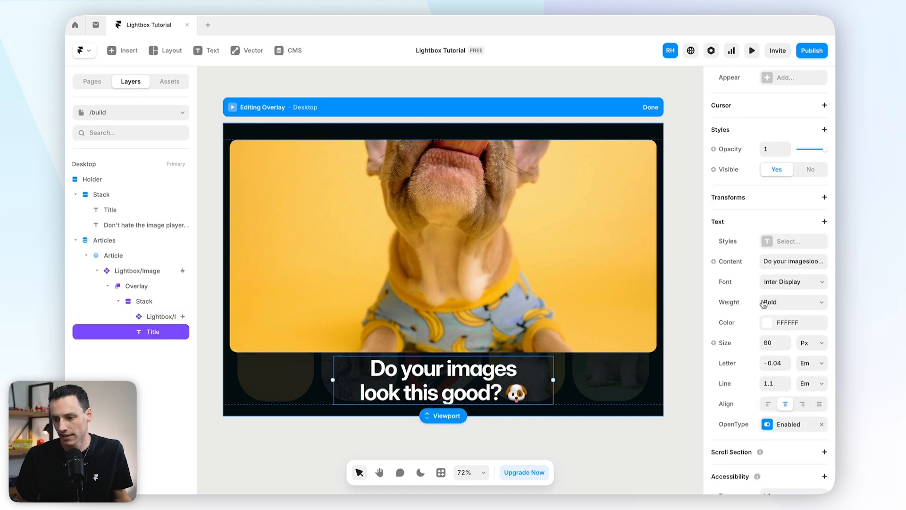
pyautogui.write('24')
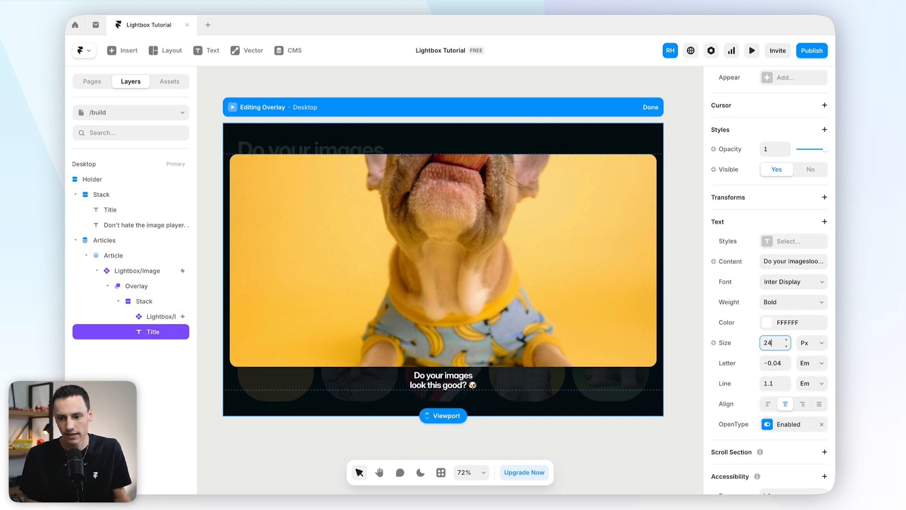
pyautogui.click(451, 386)
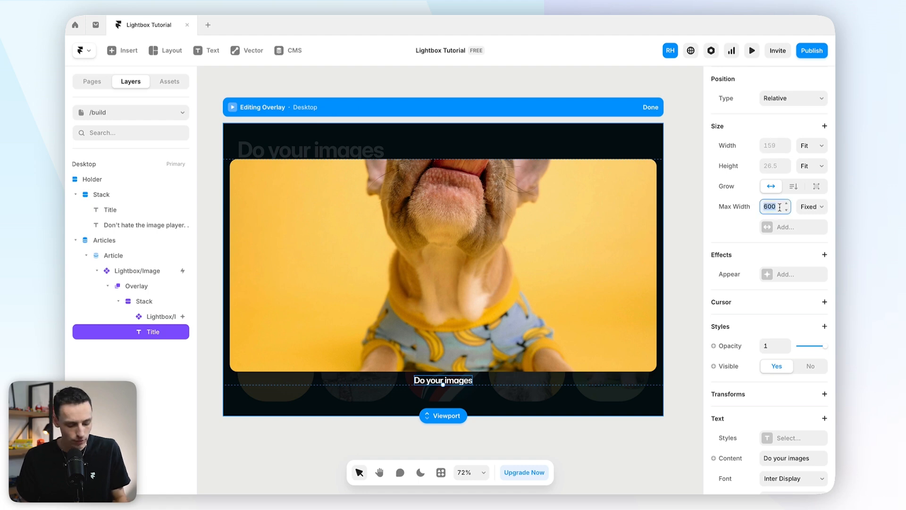
pyautogui.scroll(-3)
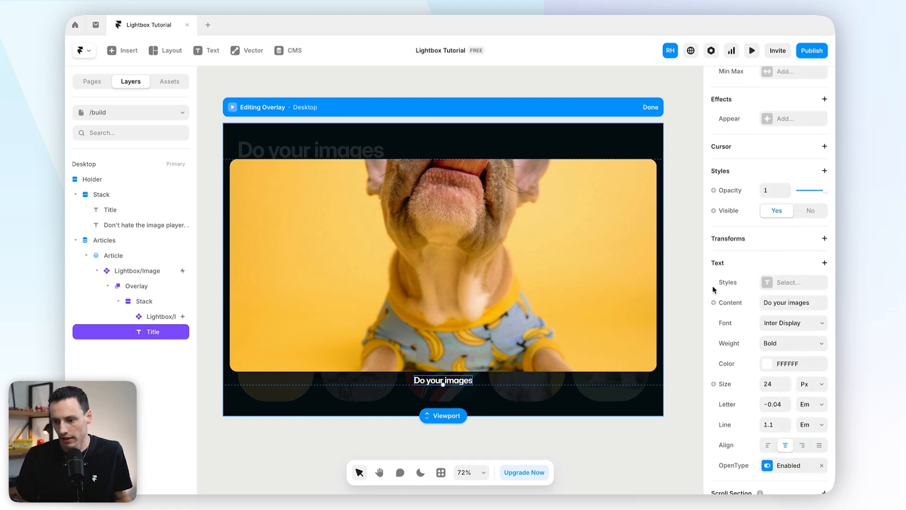
# Step: Bind the title text to the CMS article Title field and add an appear effect to it
pyautogui.click(714, 302)
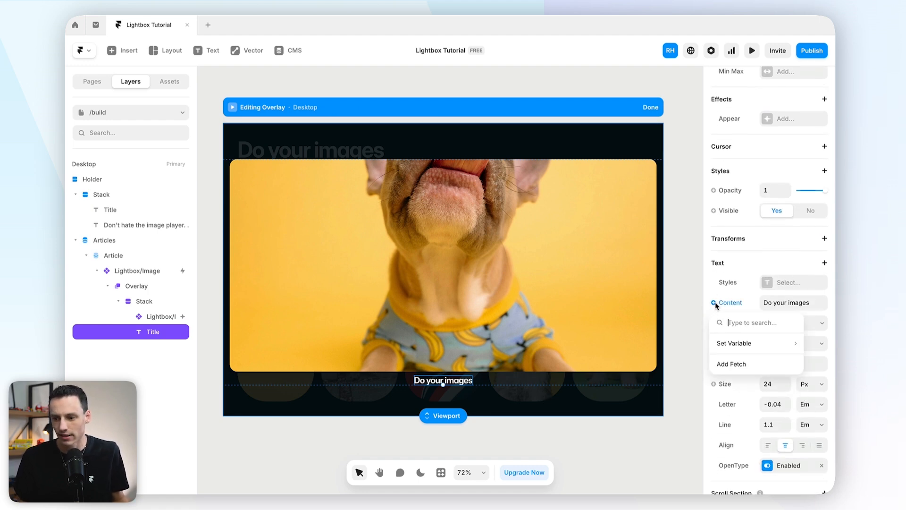
pyautogui.click(735, 343)
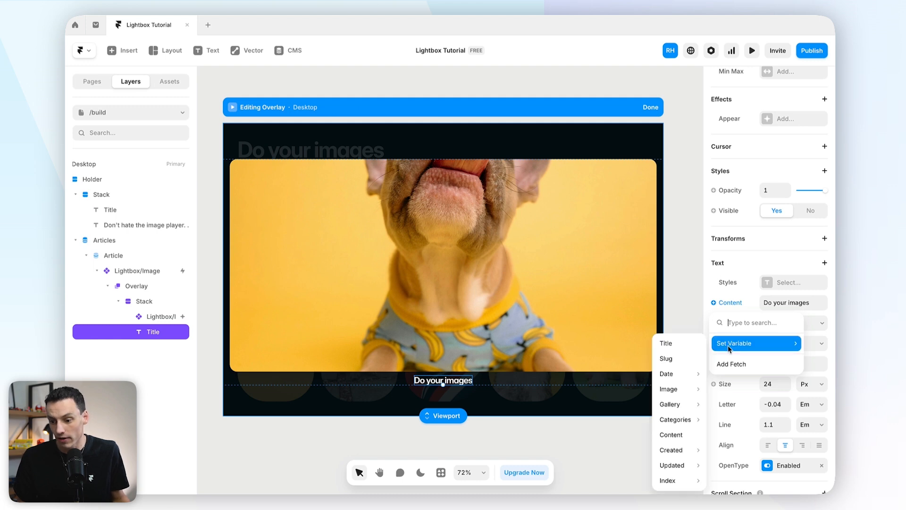
pyautogui.click(665, 343)
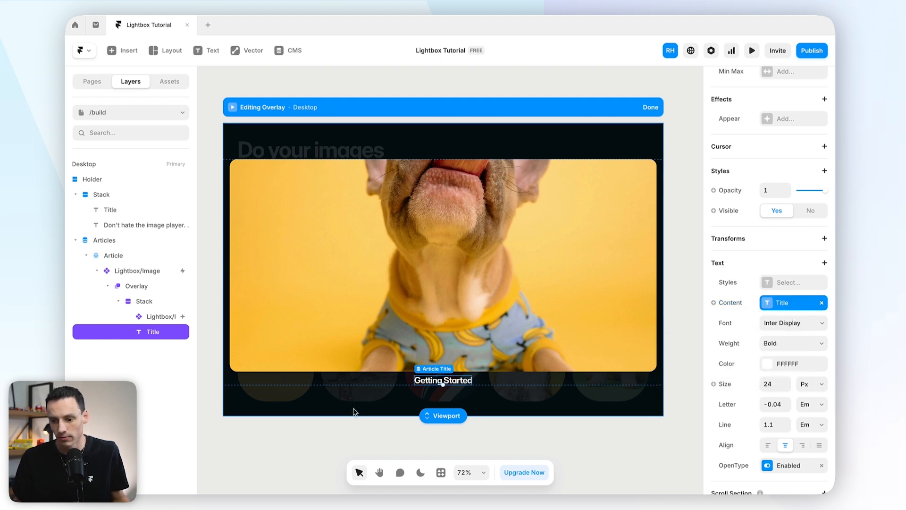
pyautogui.click(780, 119)
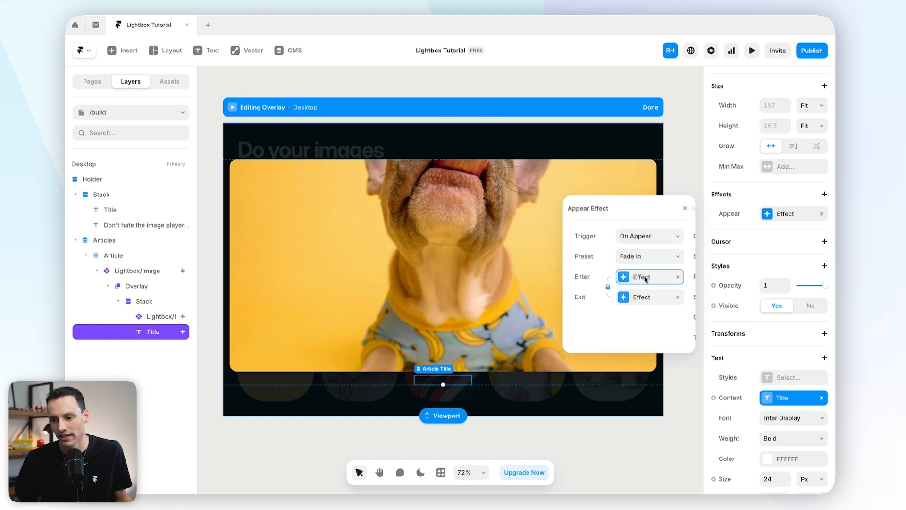
# Step: Give the title a 100 px enter offset on a physics spring with stiffness 150
pyautogui.click(642, 276)
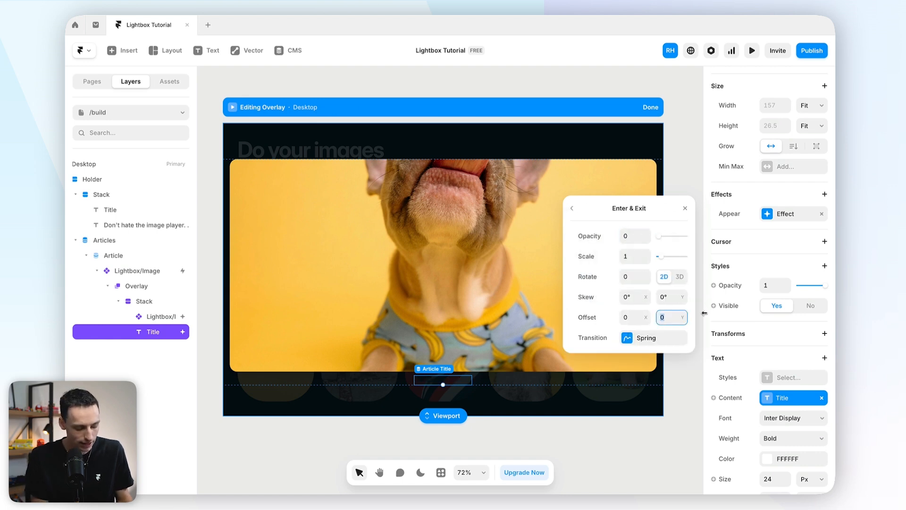
pyautogui.write('100')
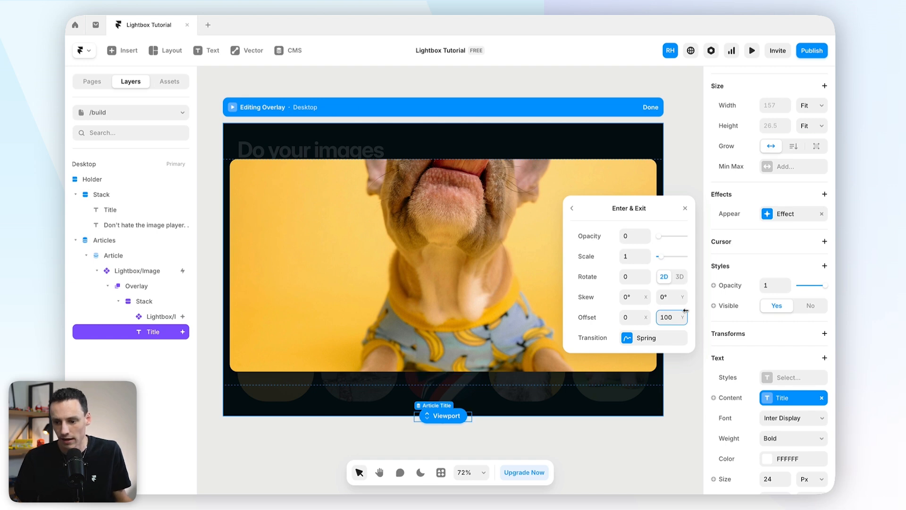
pyautogui.click(653, 337)
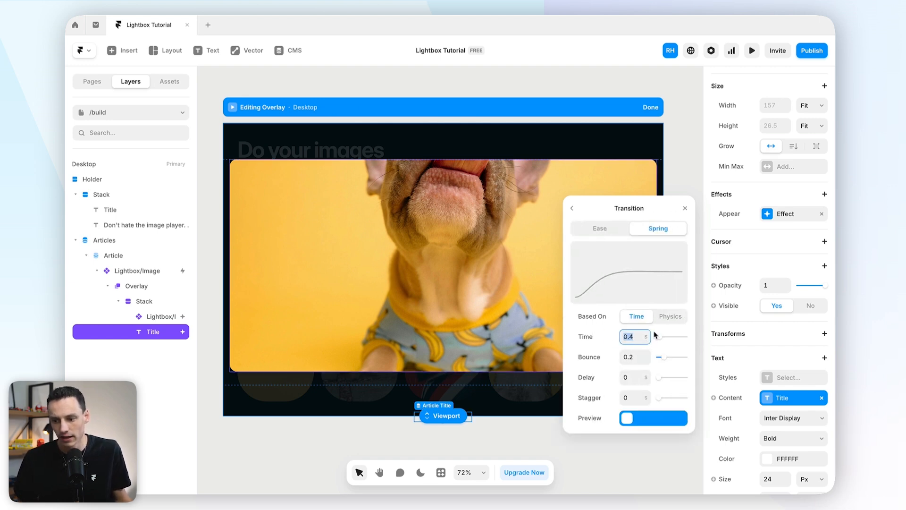
pyautogui.click(670, 316)
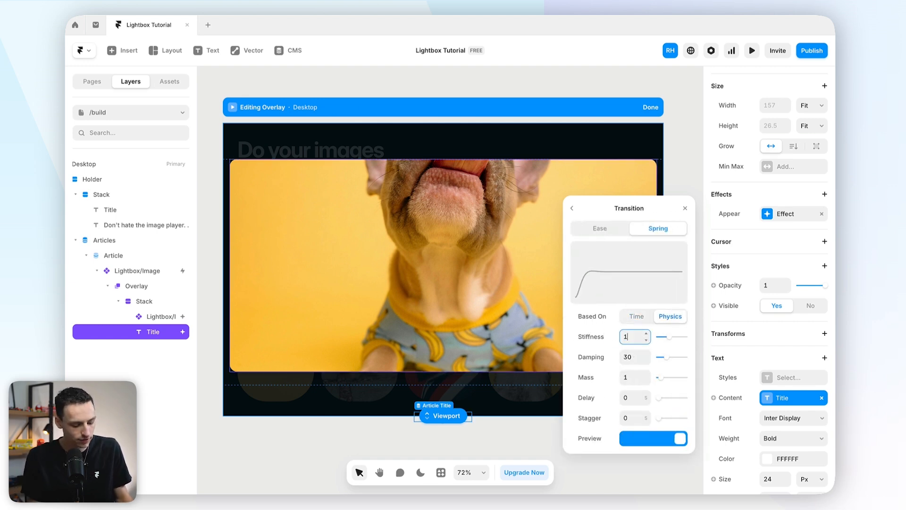
pyautogui.write('150')
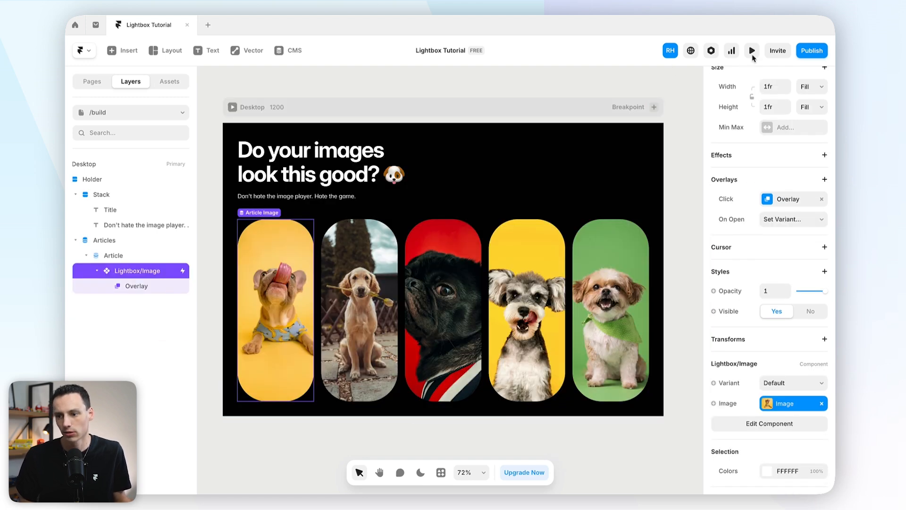
pyautogui.click(751, 50)
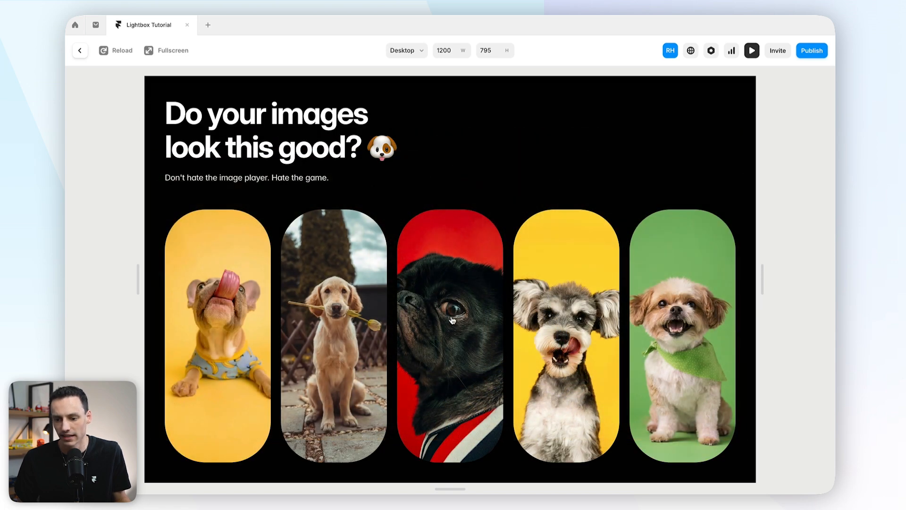
pyautogui.click(452, 329)
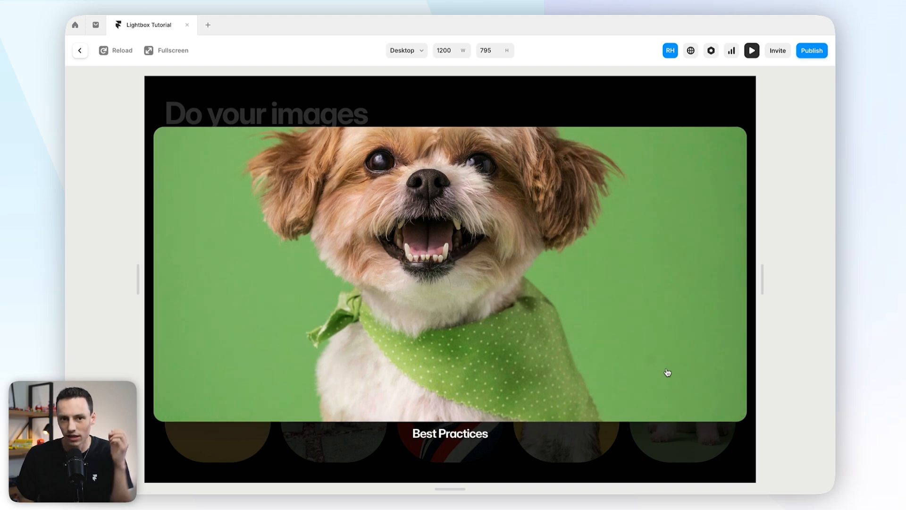
pyautogui.moveTo(334, 236)
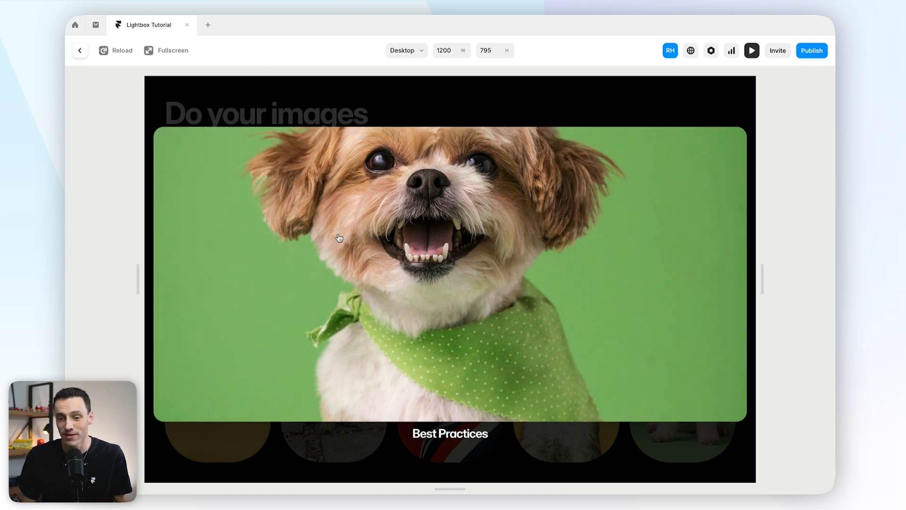
pyautogui.click(81, 50)
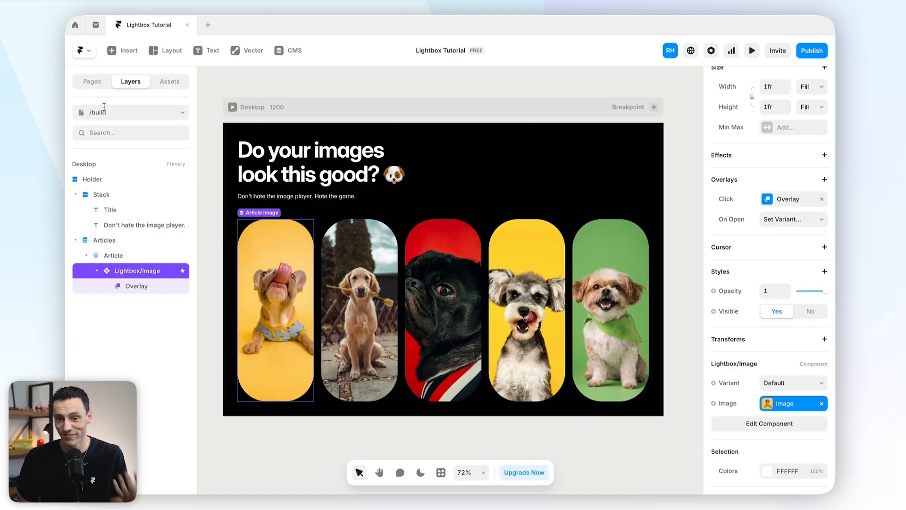